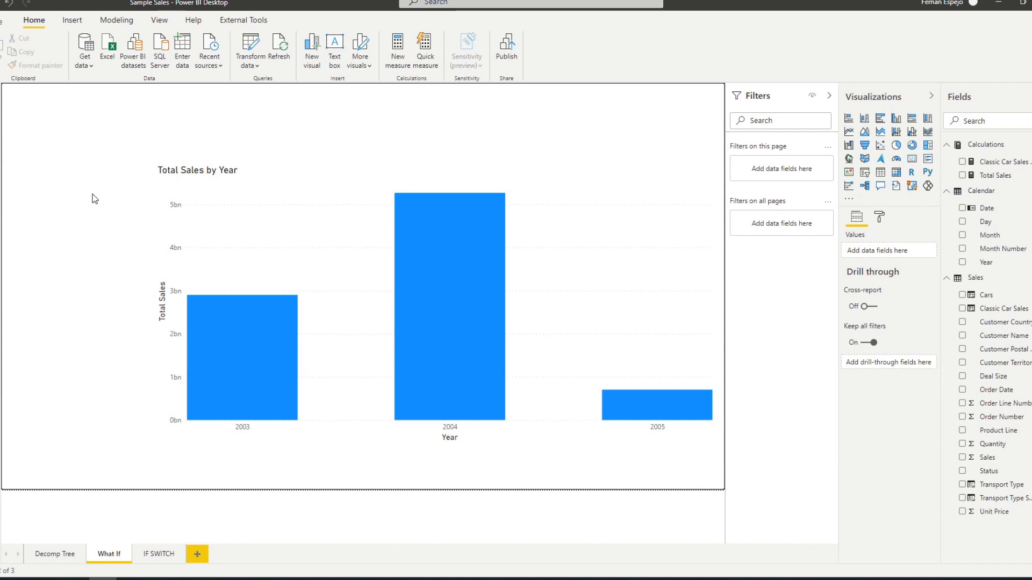
{"action": "mouse_move", "coordinate": [112, 187]}
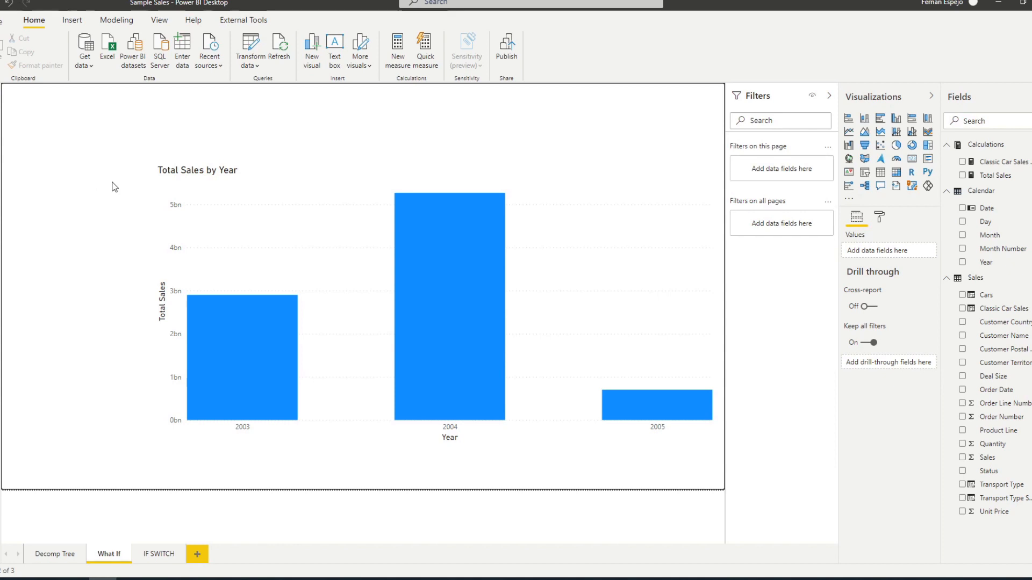
{"action": "mouse_move", "coordinate": [114, 187]}
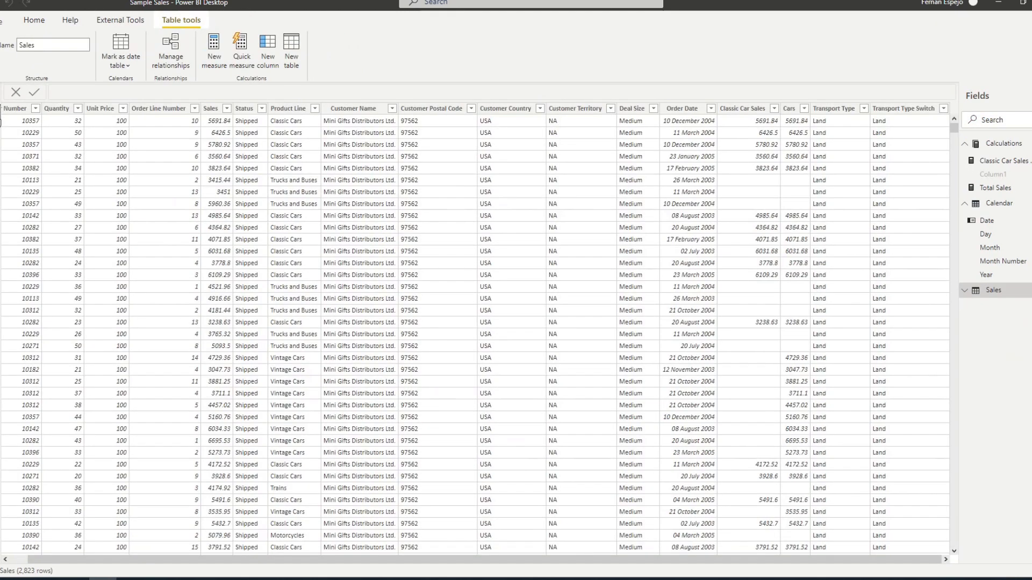
{"action": "mouse_move", "coordinate": [332, 234]}
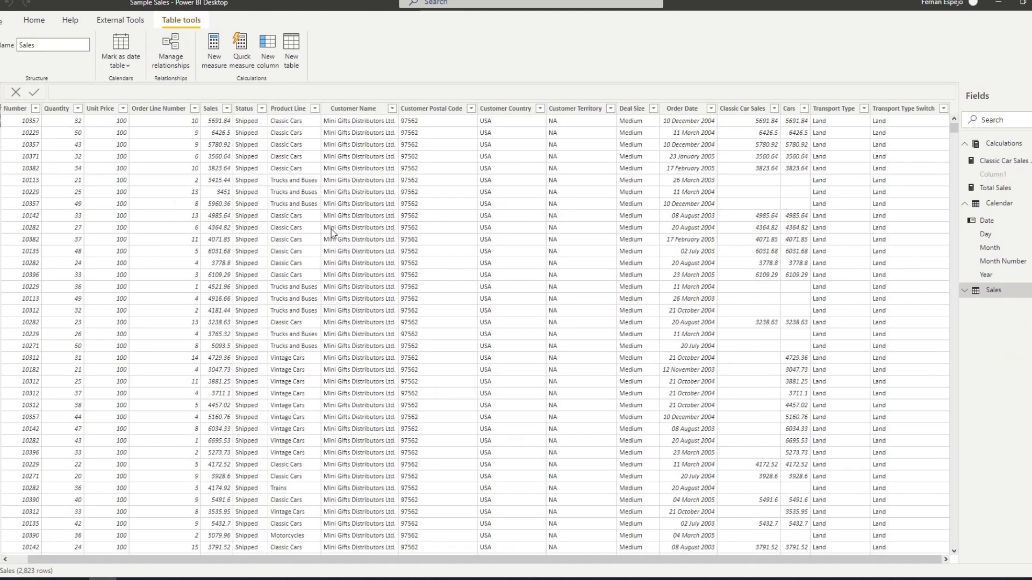
{"action": "mouse_move", "coordinate": [558, 373]}
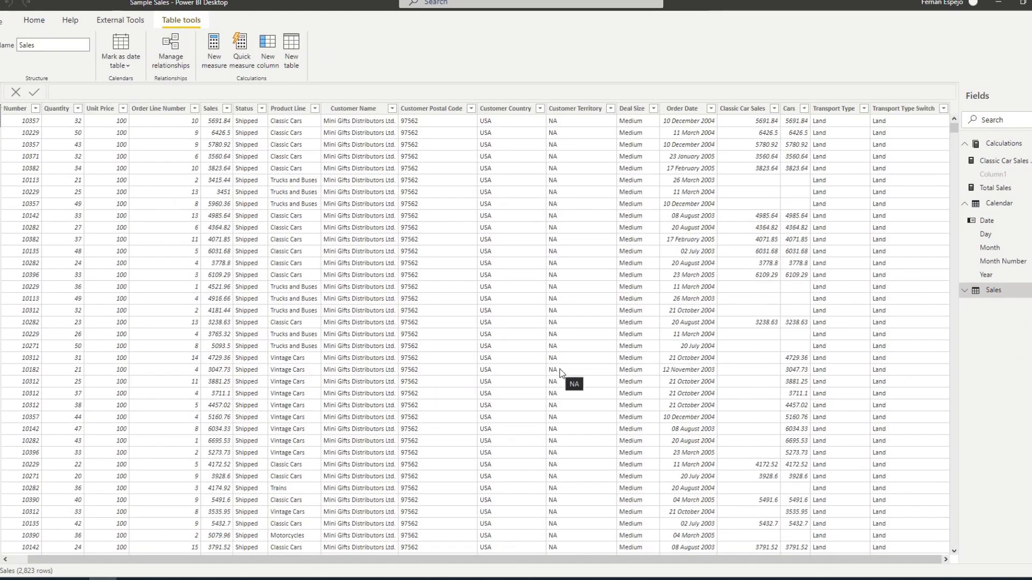
{"action": "mouse_move", "coordinate": [962, 343]}
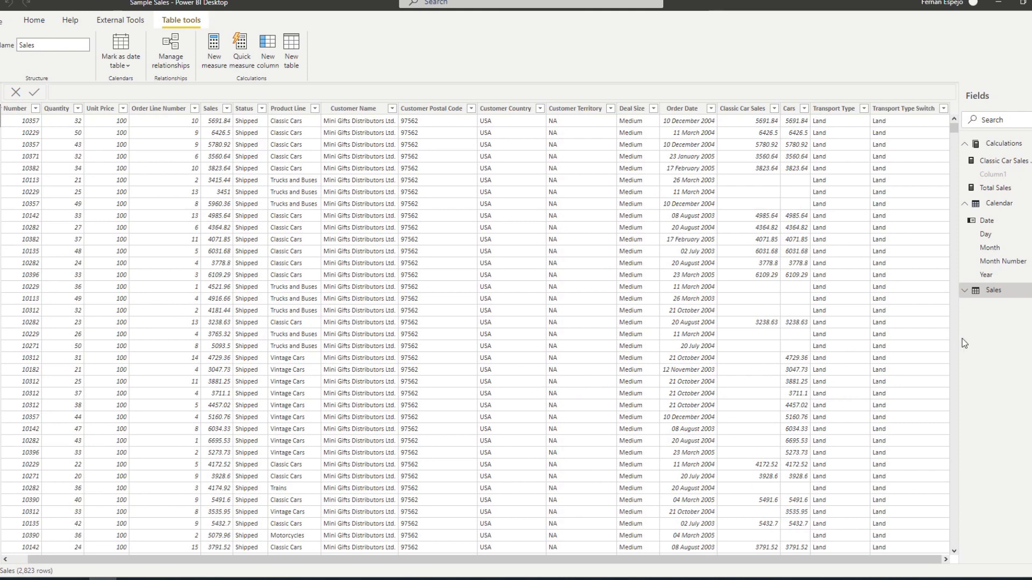
{"action": "mouse_move", "coordinate": [475, 269]}
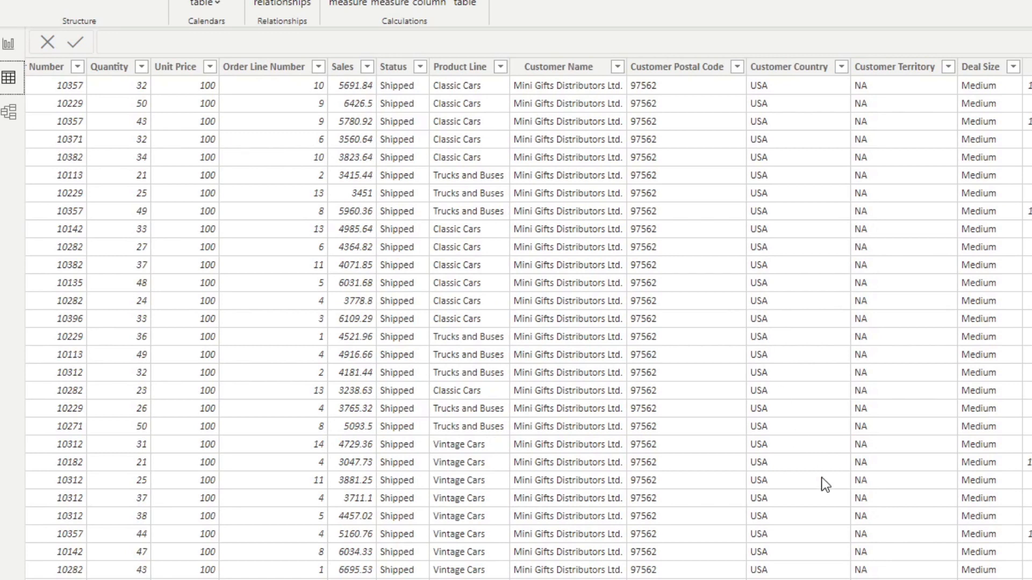
{"action": "mouse_move", "coordinate": [826, 486]}
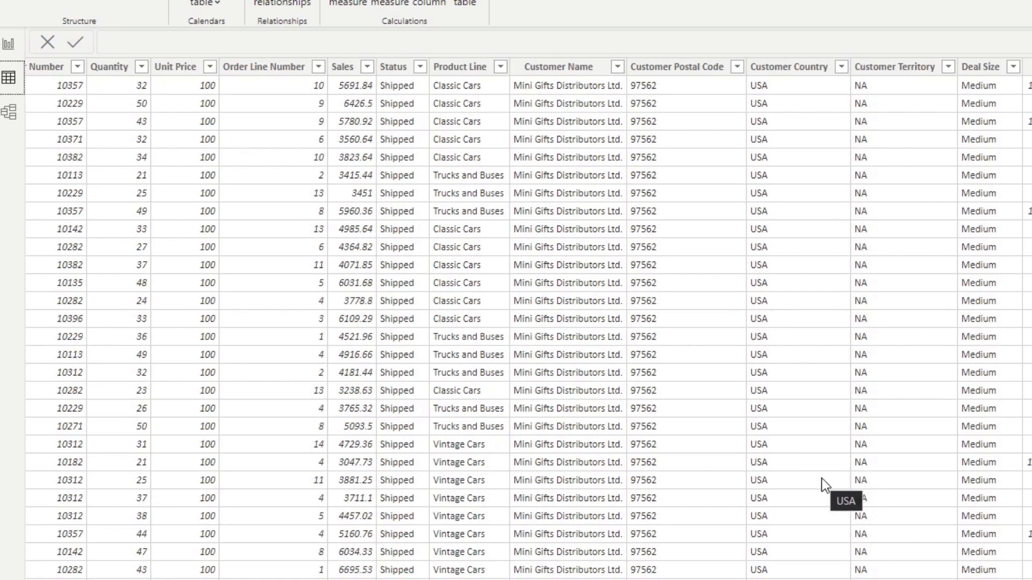
{"action": "mouse_move", "coordinate": [485, 249]}
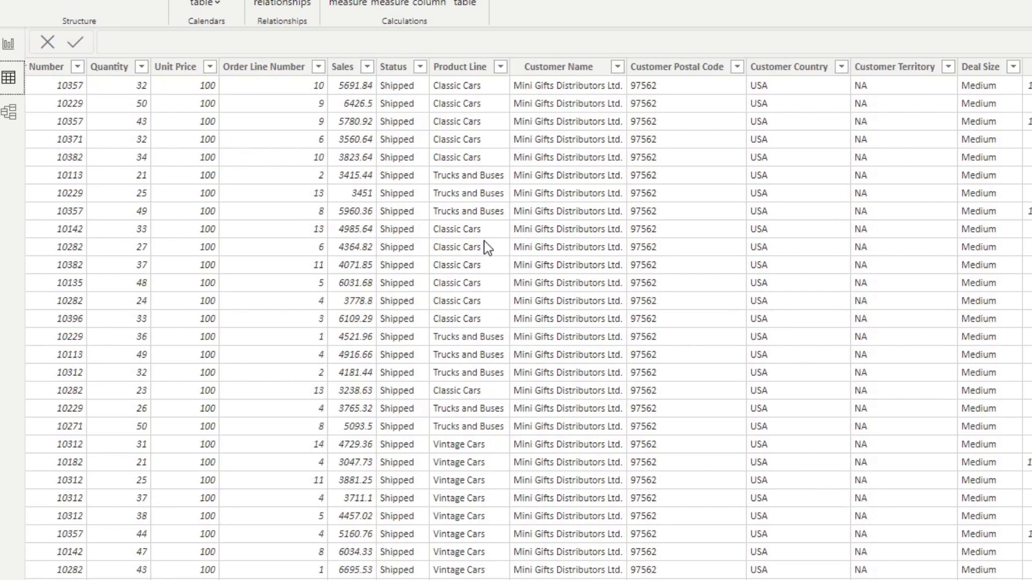
{"action": "mouse_move", "coordinate": [633, 230]}
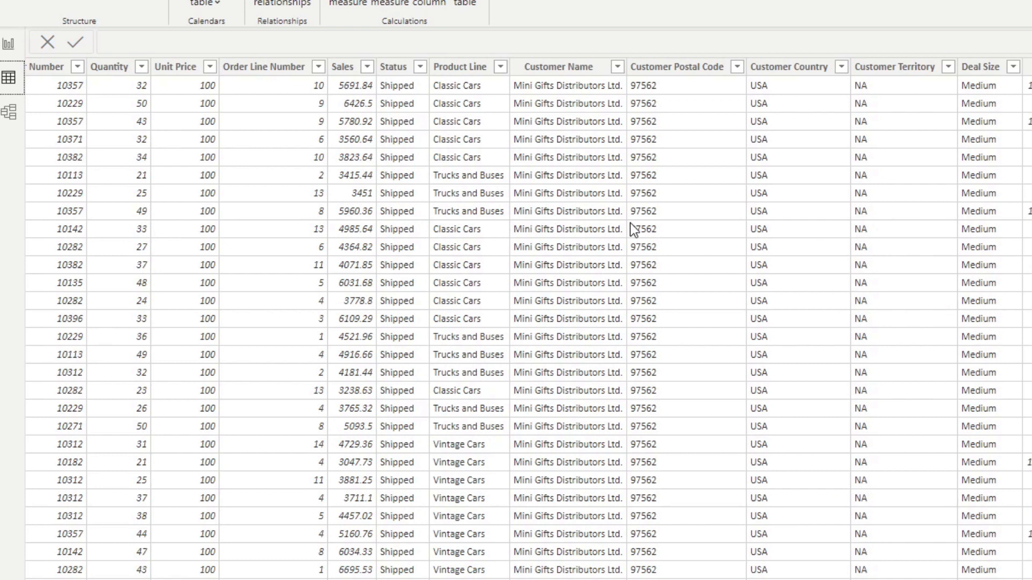
{"action": "mouse_move", "coordinate": [580, 394]}
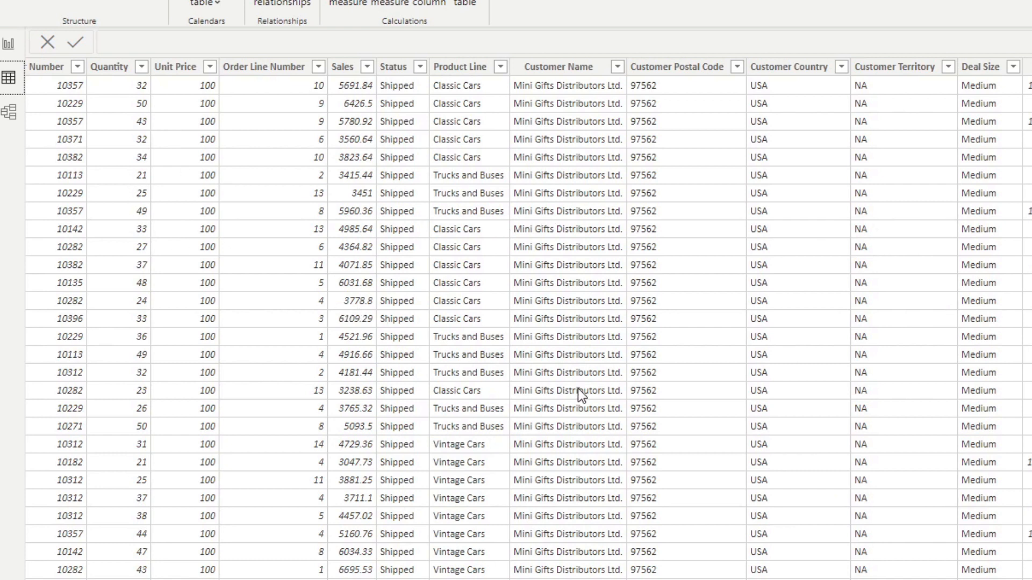
{"action": "mouse_move", "coordinate": [890, 320]}
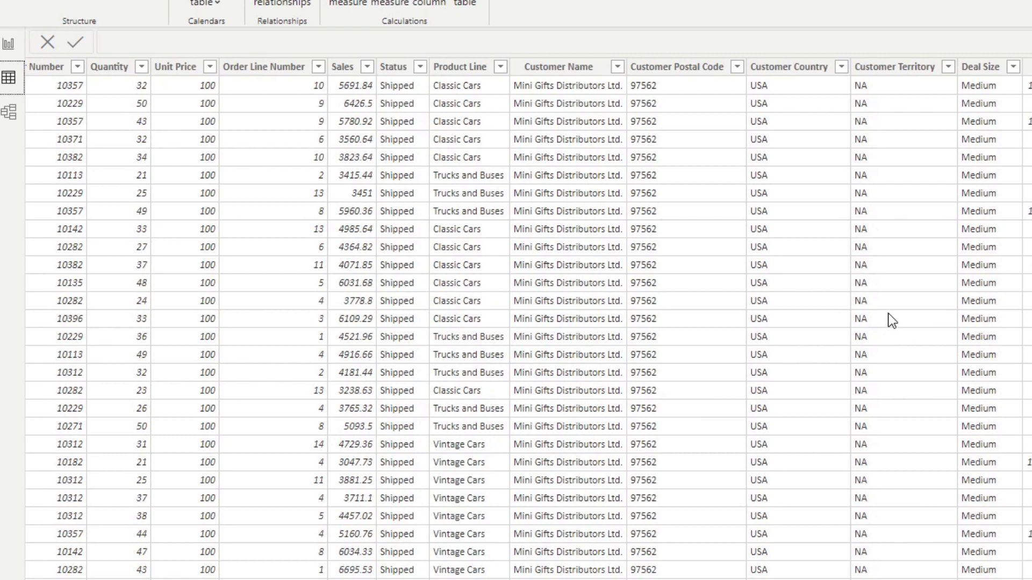
{"action": "mouse_move", "coordinate": [885, 329]}
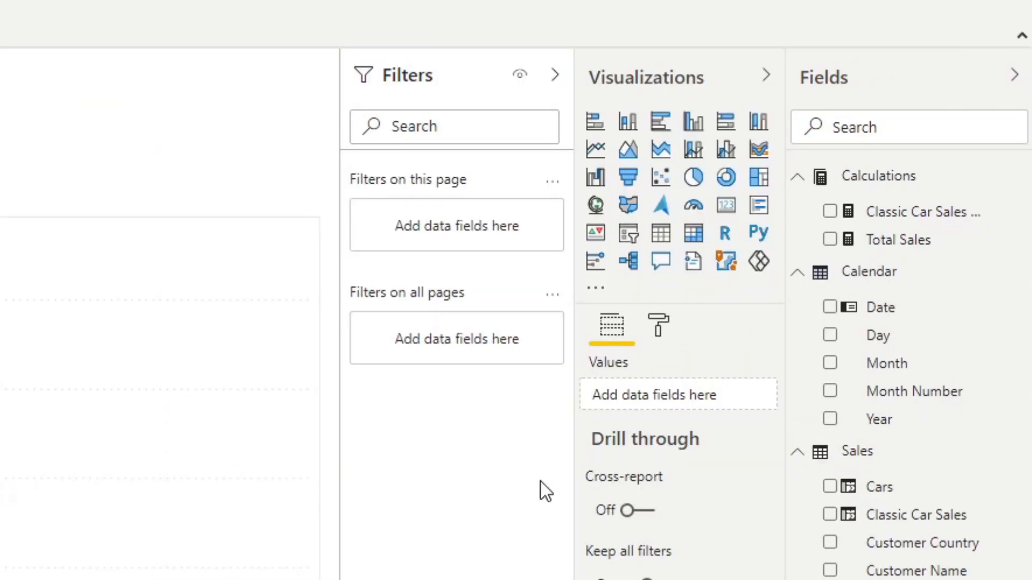
{"action": "mouse_move", "coordinate": [803, 458]}
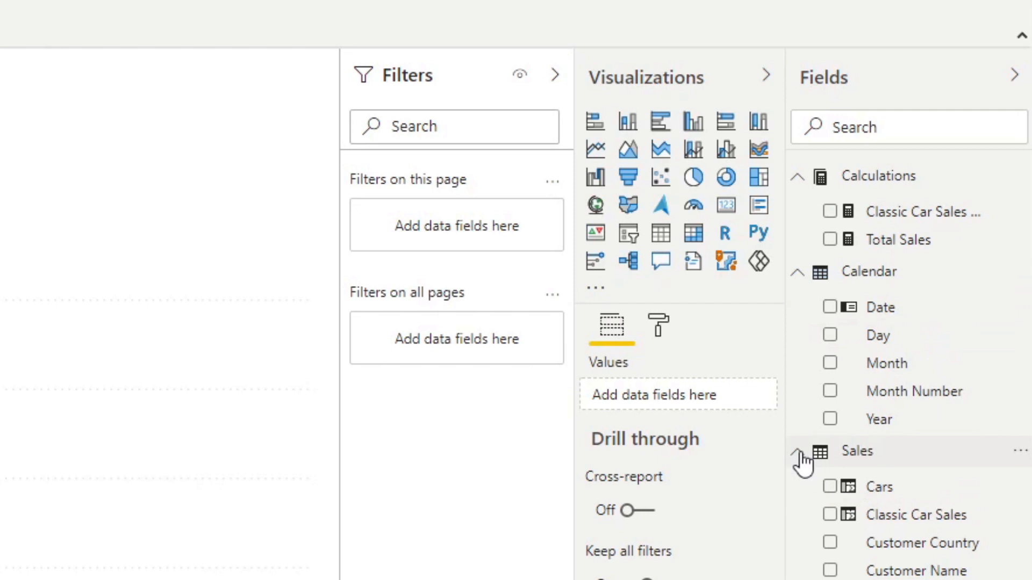
Step: Collapse the Sales and Calendar tables in the Fields pane
{"action": "left_click", "coordinate": [798, 451]}
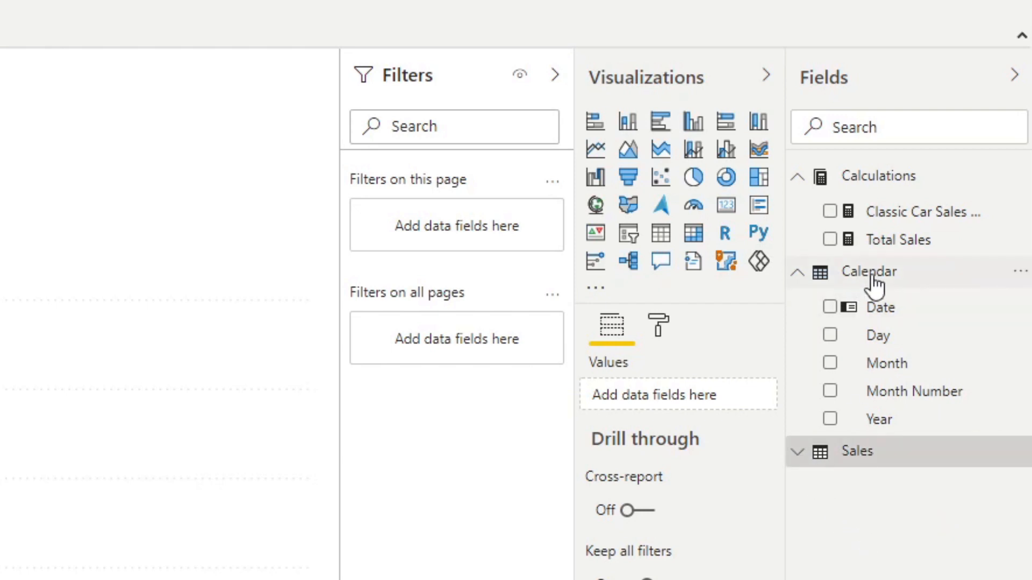
{"action": "left_click", "coordinate": [796, 271]}
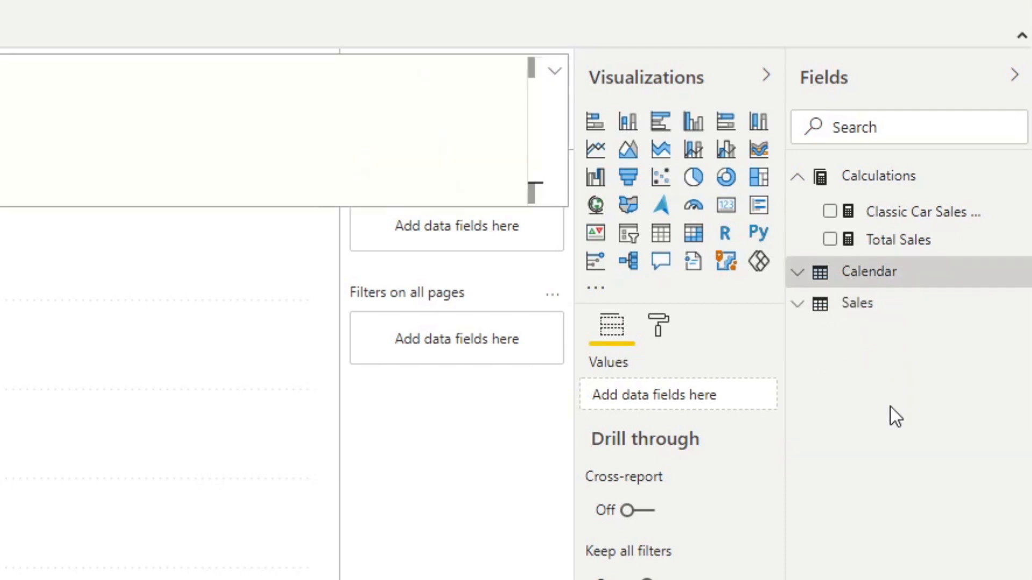
{"action": "mouse_move", "coordinate": [888, 398]}
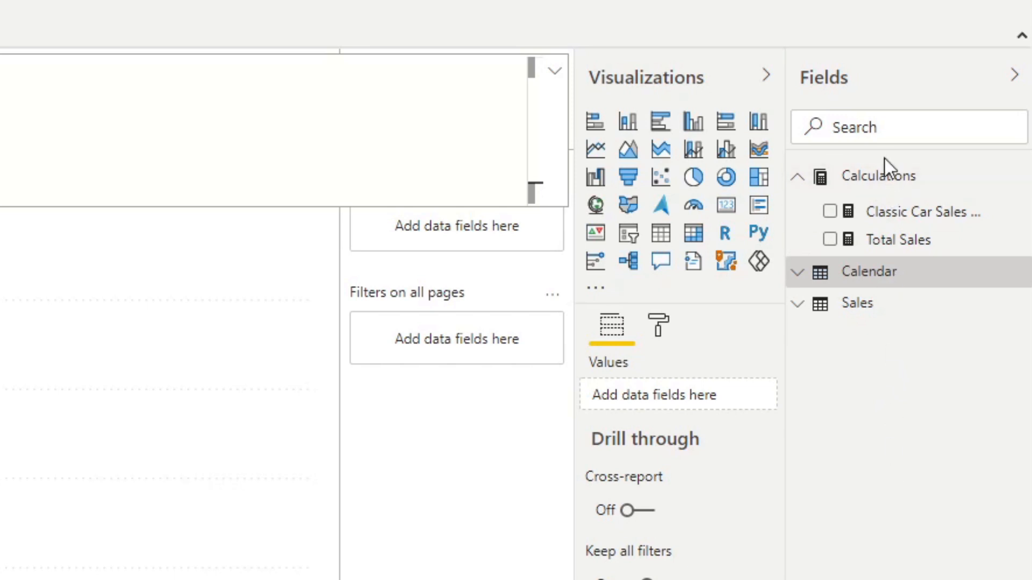
{"action": "mouse_move", "coordinate": [897, 238]}
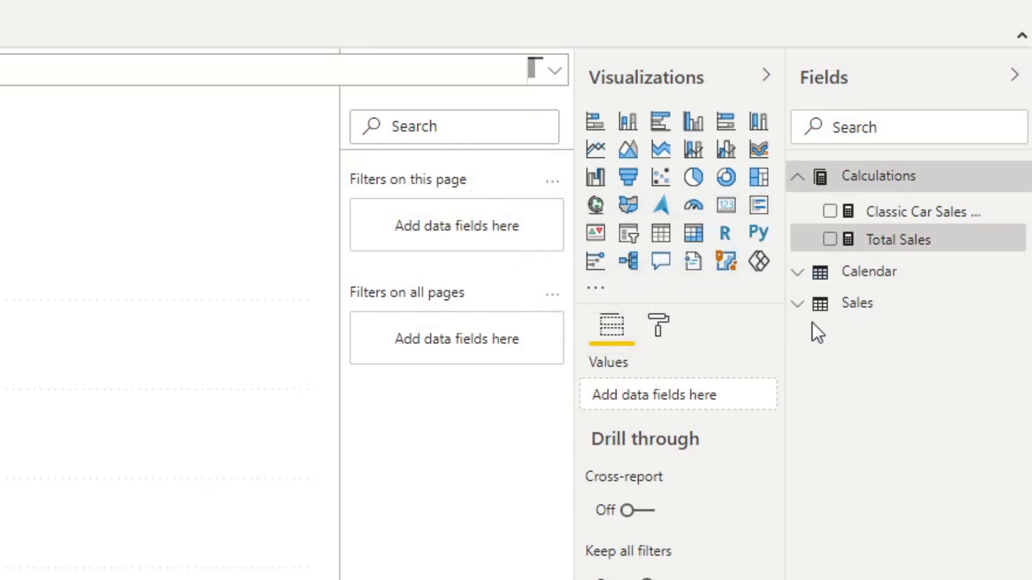
{"action": "mouse_move", "coordinate": [874, 420]}
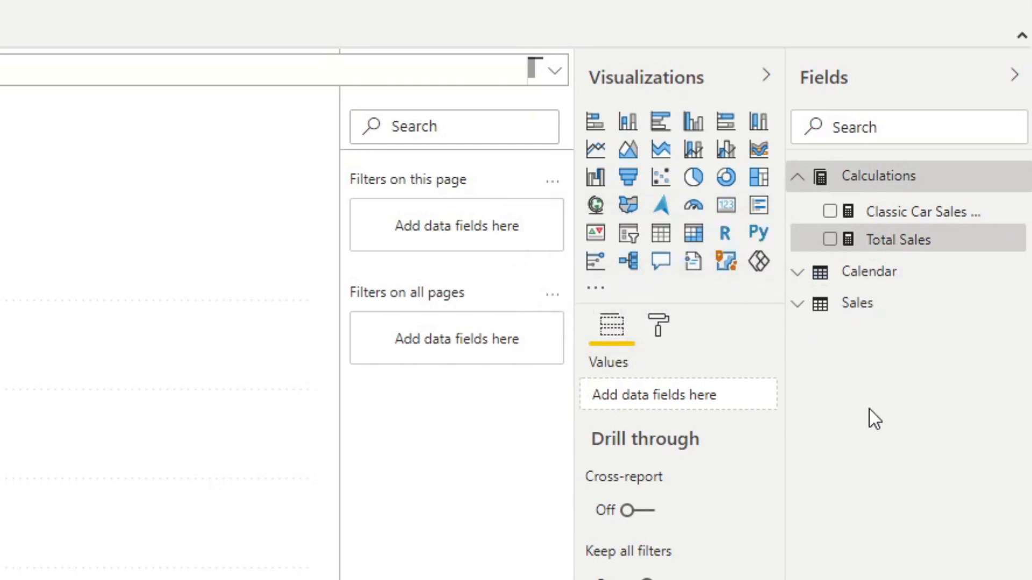
{"action": "mouse_move", "coordinate": [885, 202]}
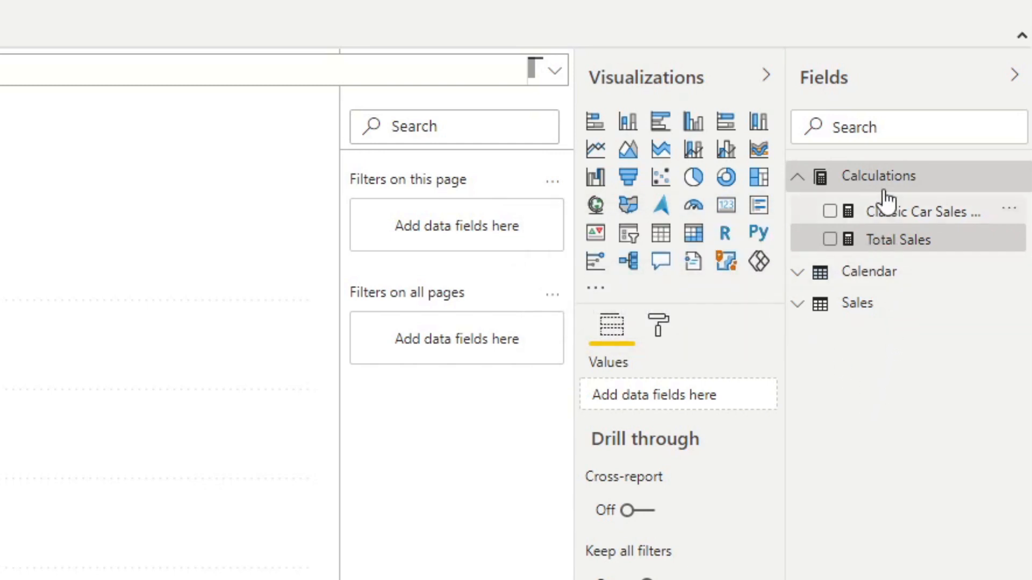
{"action": "mouse_move", "coordinate": [897, 238]}
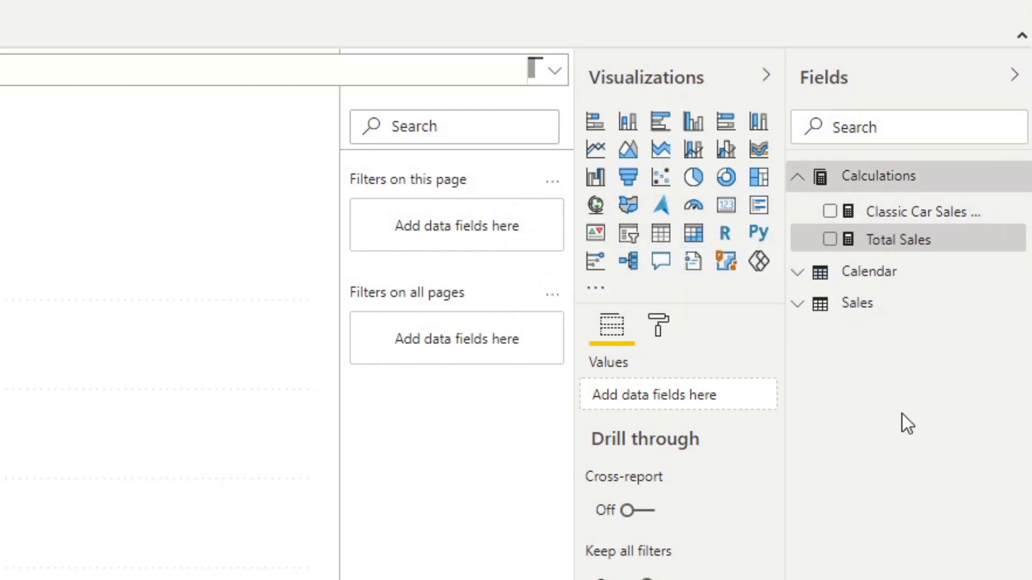
{"action": "mouse_move", "coordinate": [911, 393]}
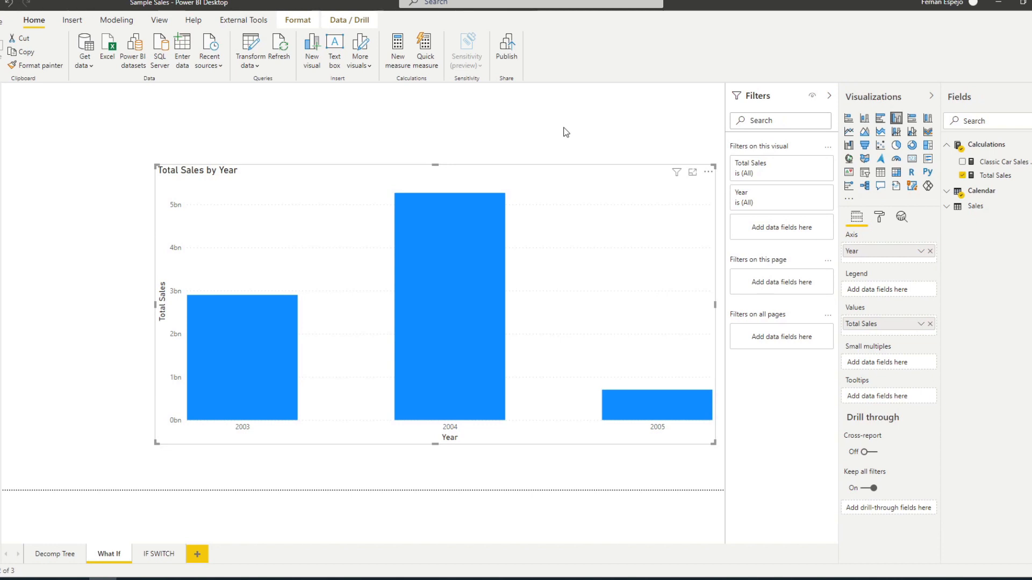
{"action": "mouse_move", "coordinate": [550, 138]}
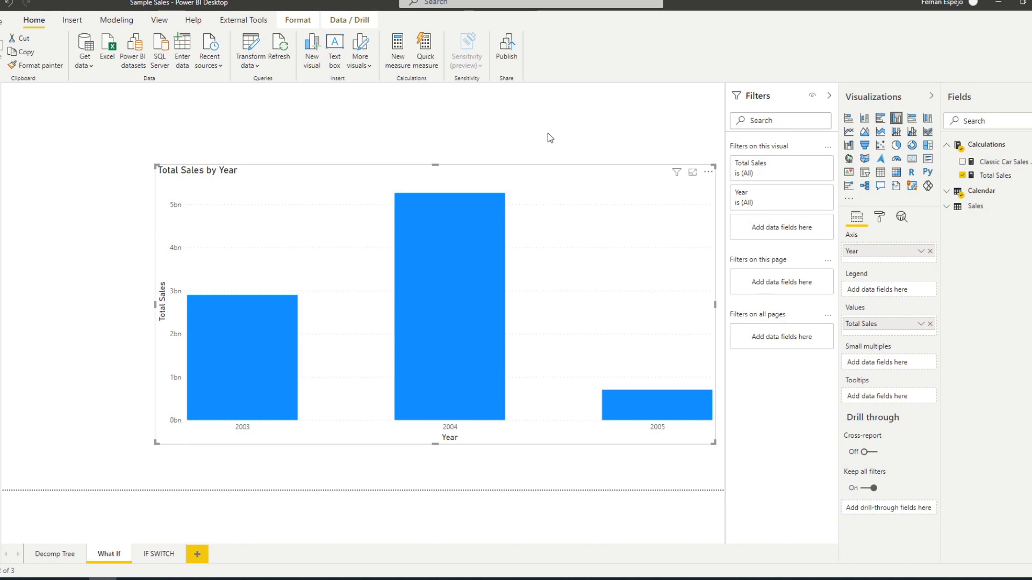
{"action": "mouse_move", "coordinate": [536, 129]}
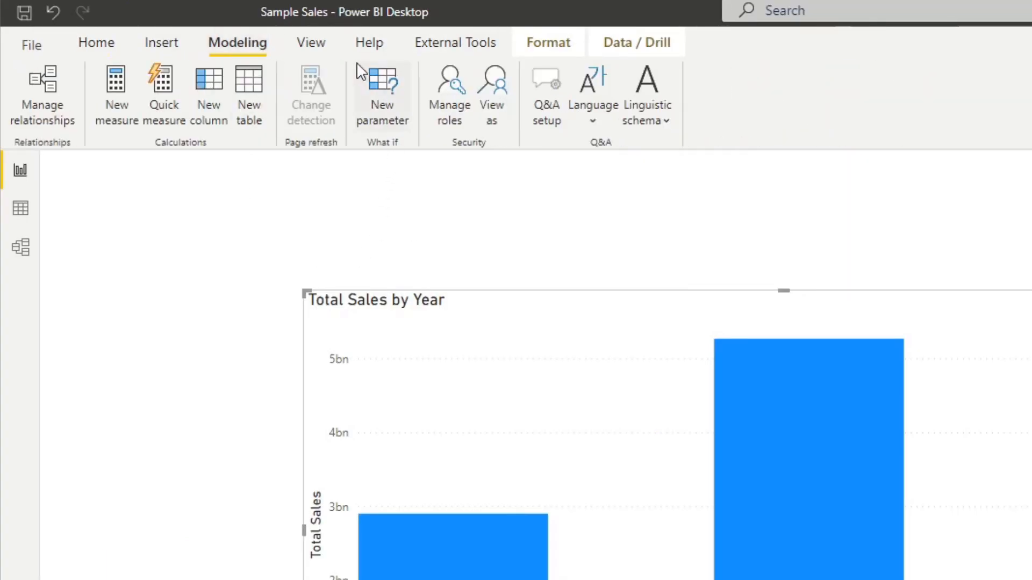
{"action": "mouse_move", "coordinate": [370, 118]}
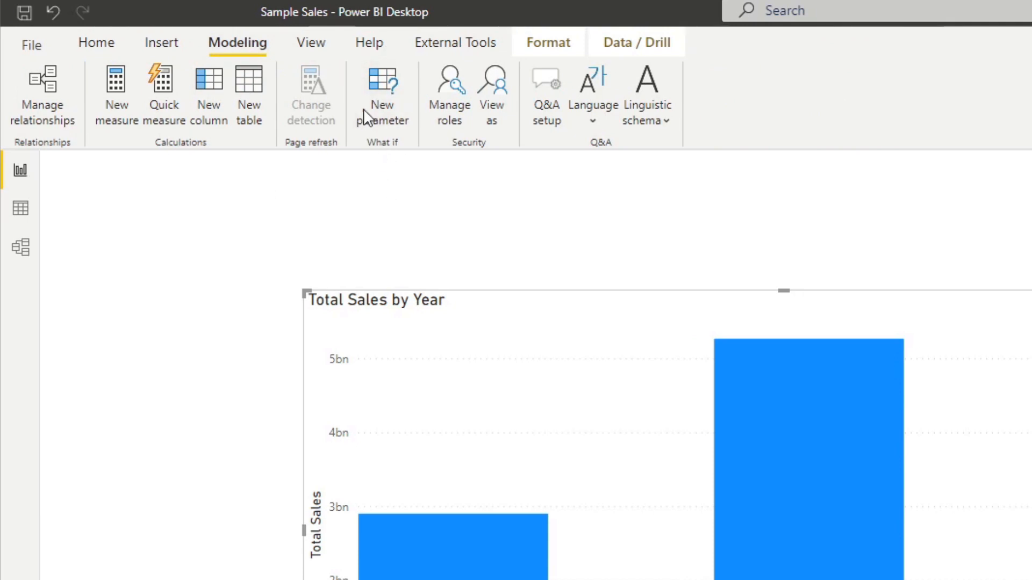
{"action": "mouse_move", "coordinate": [401, 151]}
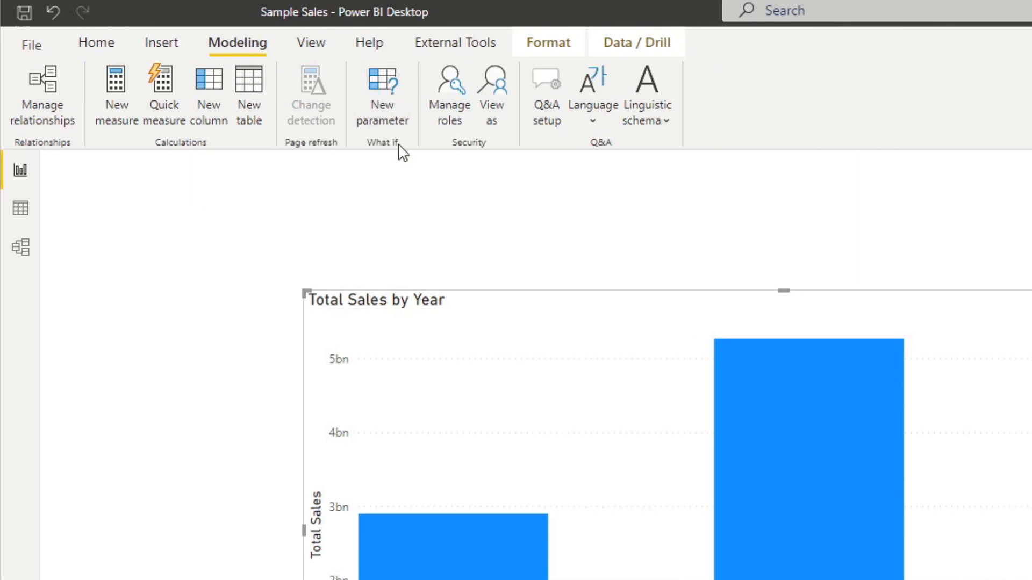
Step: Create a decimal 'Sales %' what-if parameter, min 1, increment 0.1, default 1, with slicer
{"action": "left_click", "coordinate": [382, 95]}
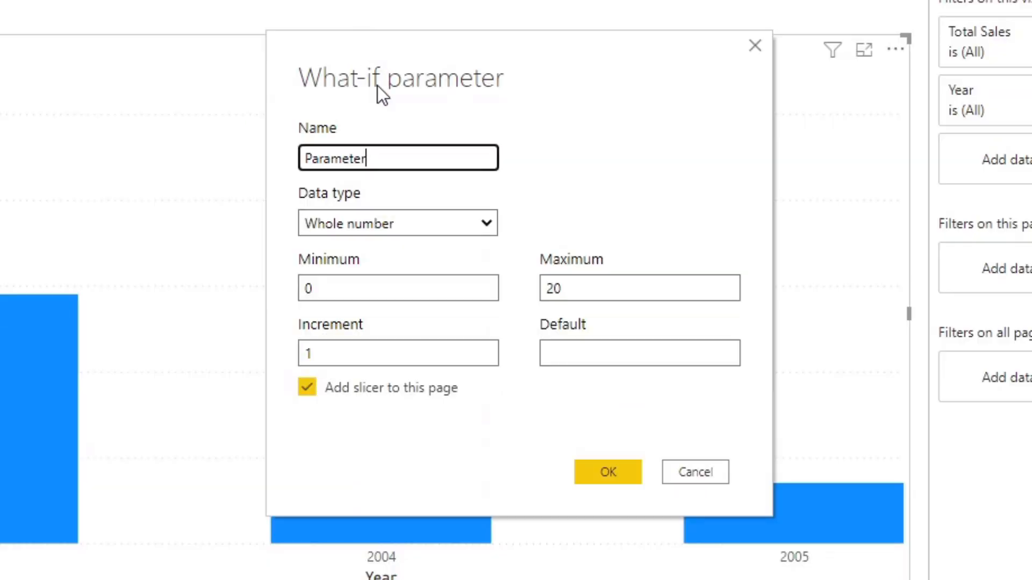
{"action": "triple_click", "coordinate": [397, 158]}
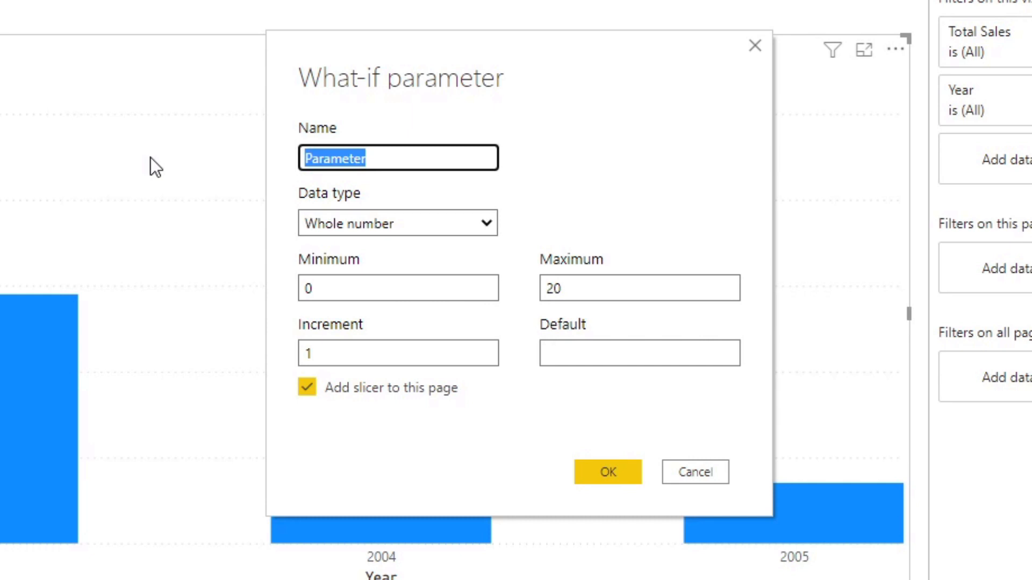
{"action": "type", "text": "Sales"}
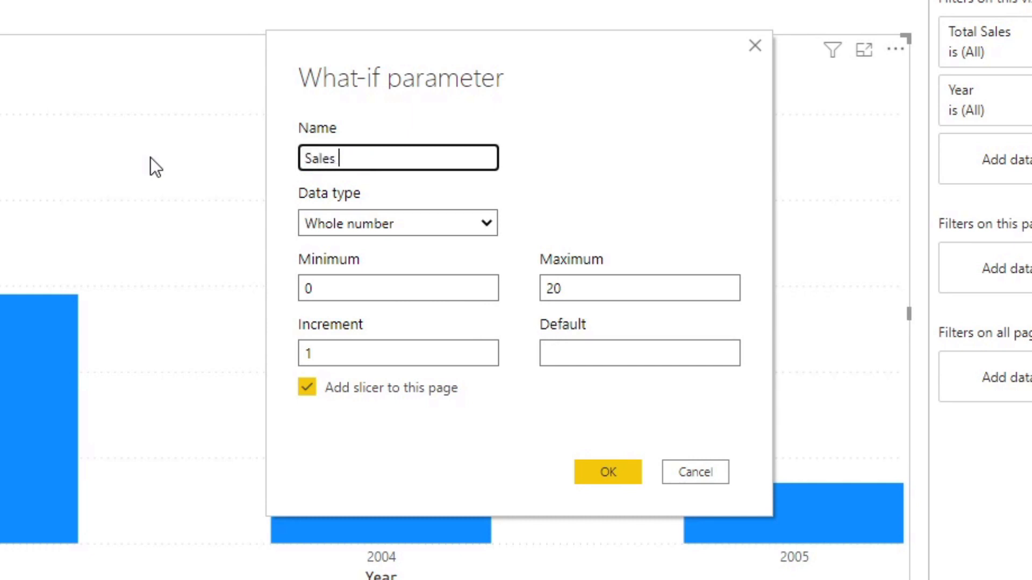
{"action": "type", "text": "%"}
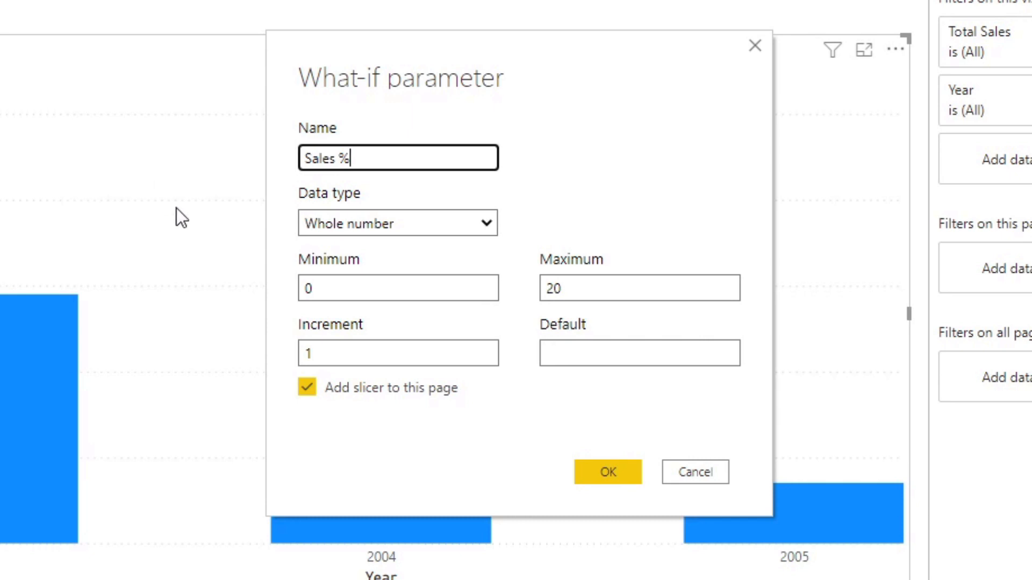
{"action": "left_click", "coordinate": [398, 223]}
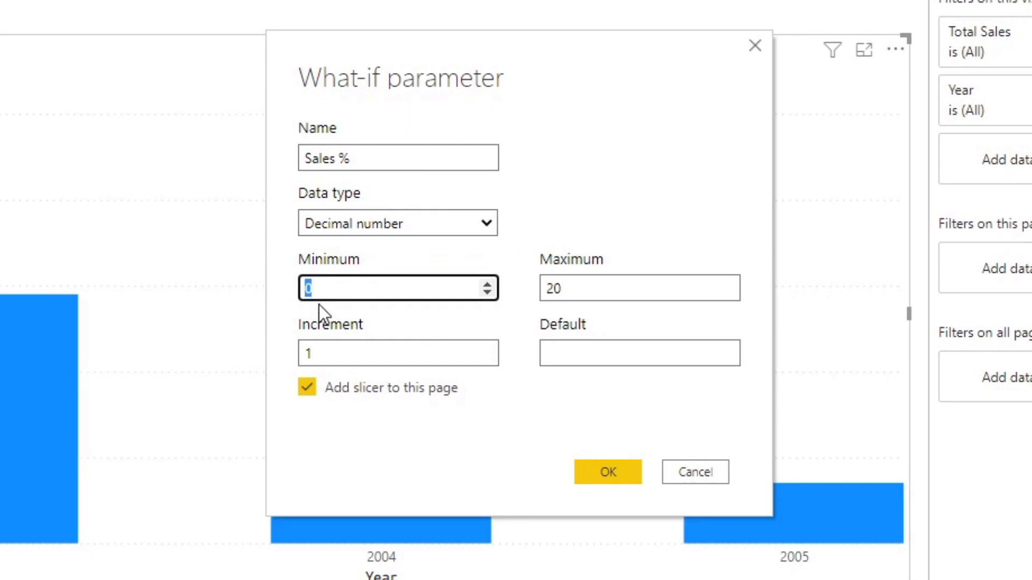
{"action": "type", "text": "1"}
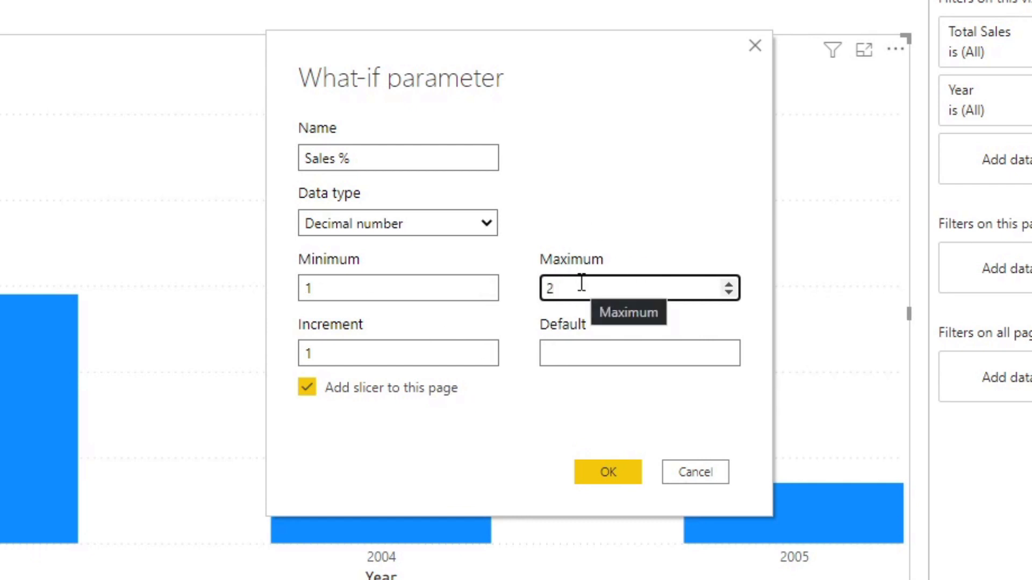
{"action": "left_click", "coordinate": [398, 352]}
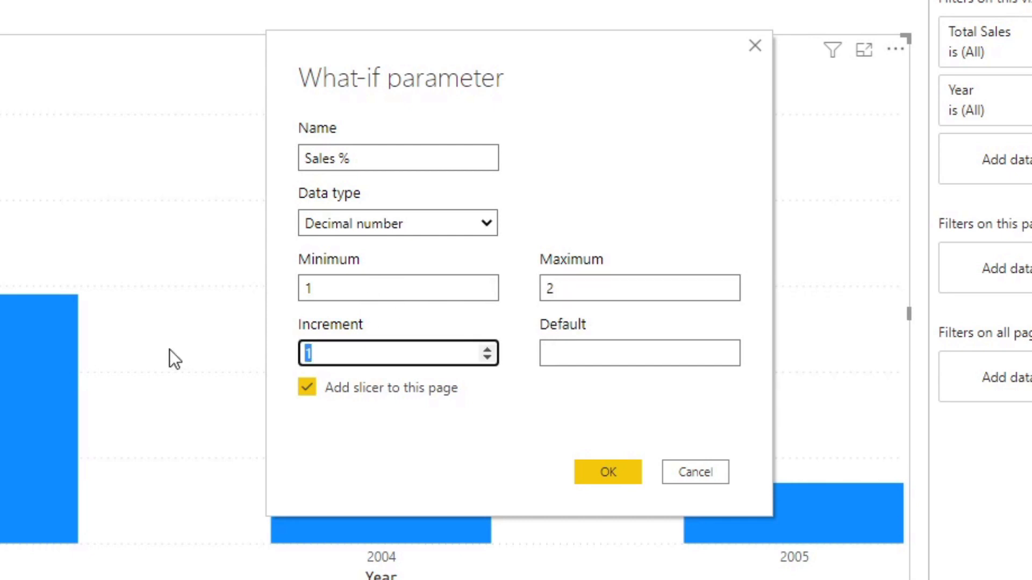
{"action": "type", "text": "0.1"}
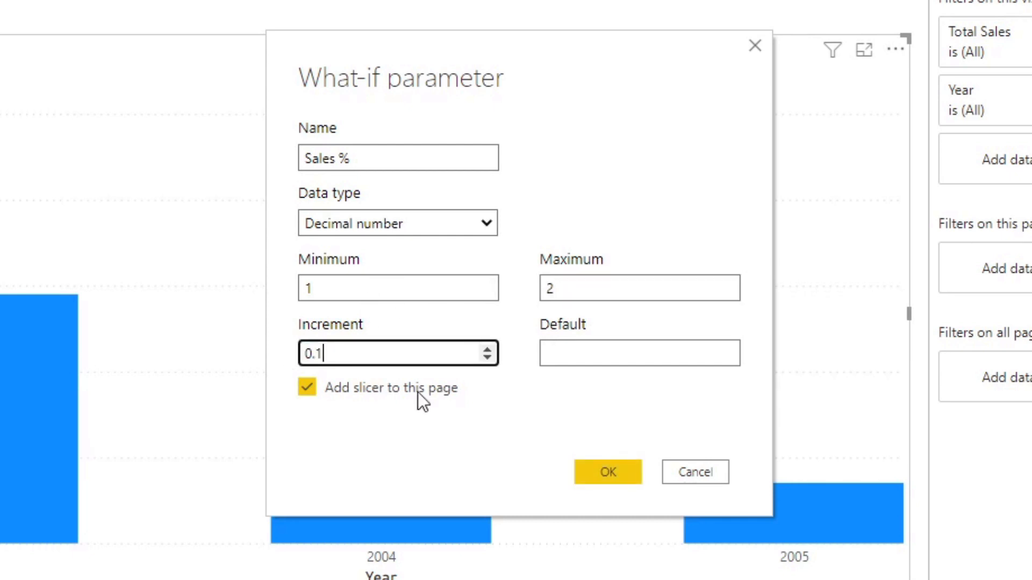
{"action": "left_click", "coordinate": [638, 352]}
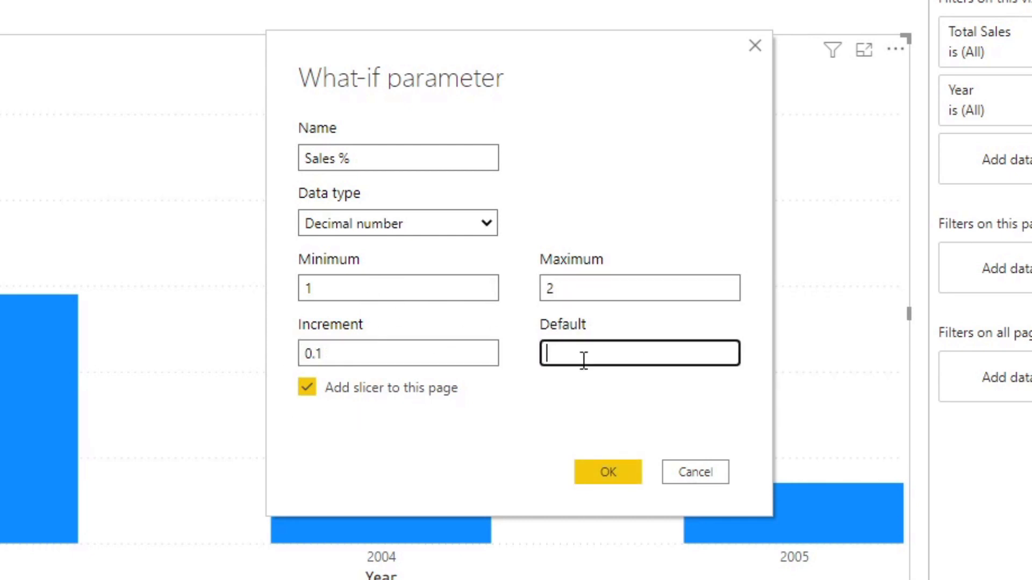
{"action": "type", "text": "1"}
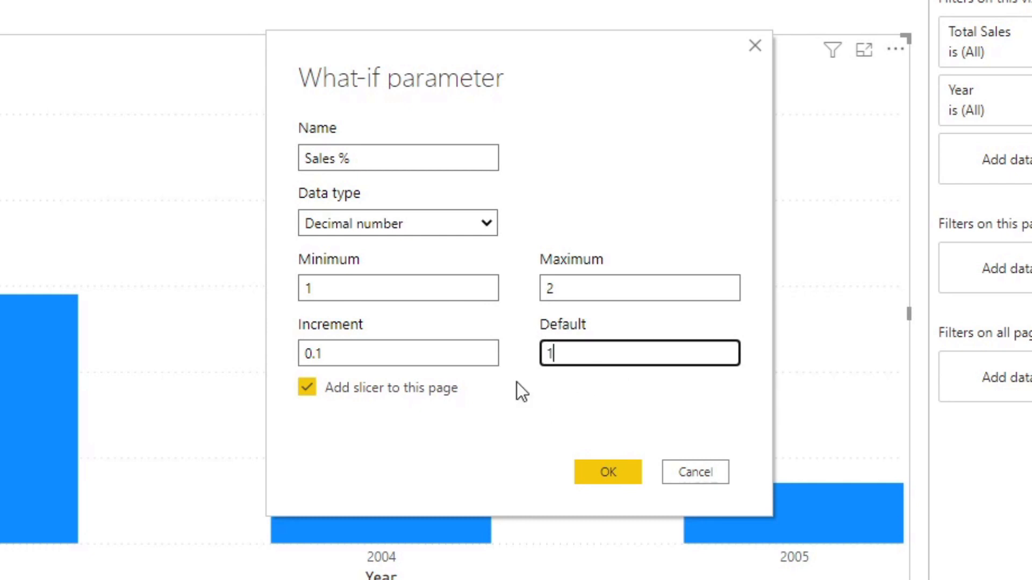
{"action": "mouse_move", "coordinate": [360, 399]}
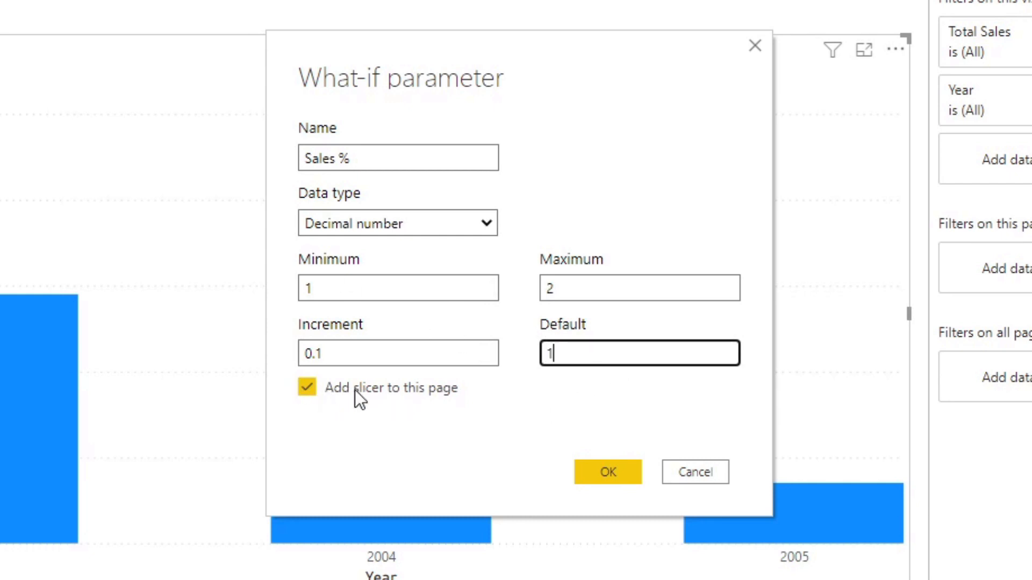
{"action": "mouse_move", "coordinate": [282, 375]}
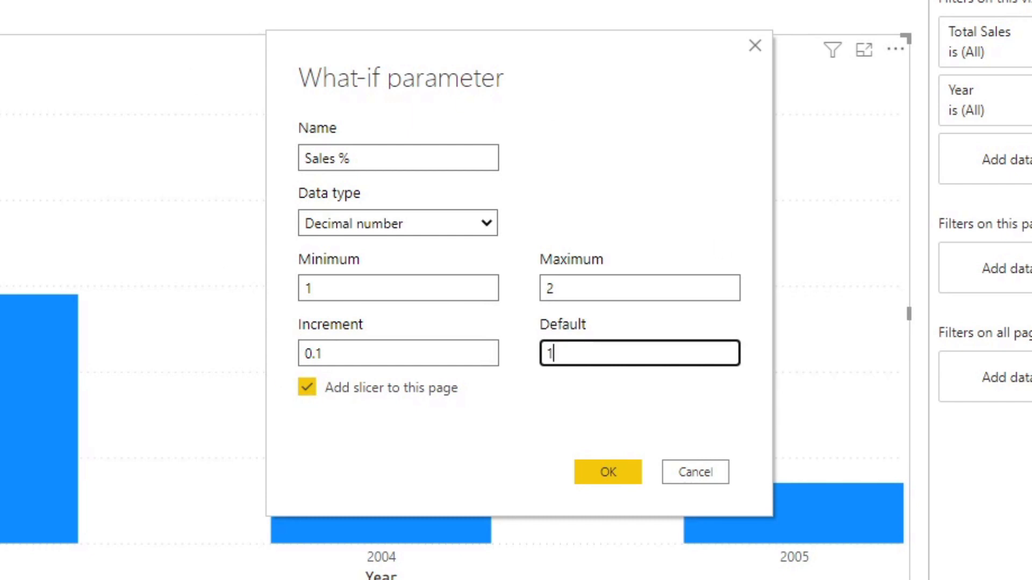
{"action": "left_click", "coordinate": [607, 471]}
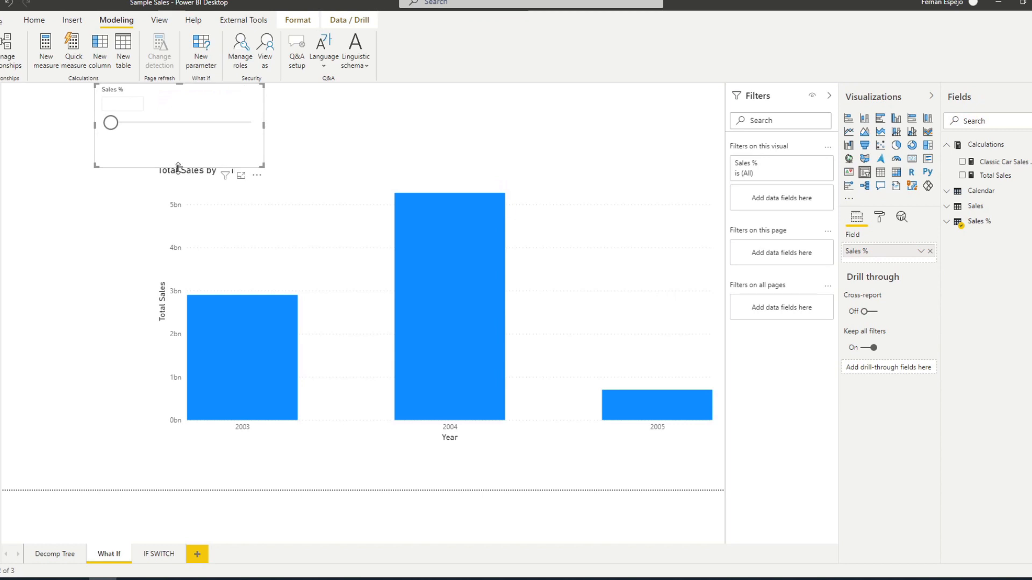
Step: Slide the Sales % slicer through 1.10, 1.20 and 1.40, then back to 1.00
{"action": "left_click", "coordinate": [428, 329]}
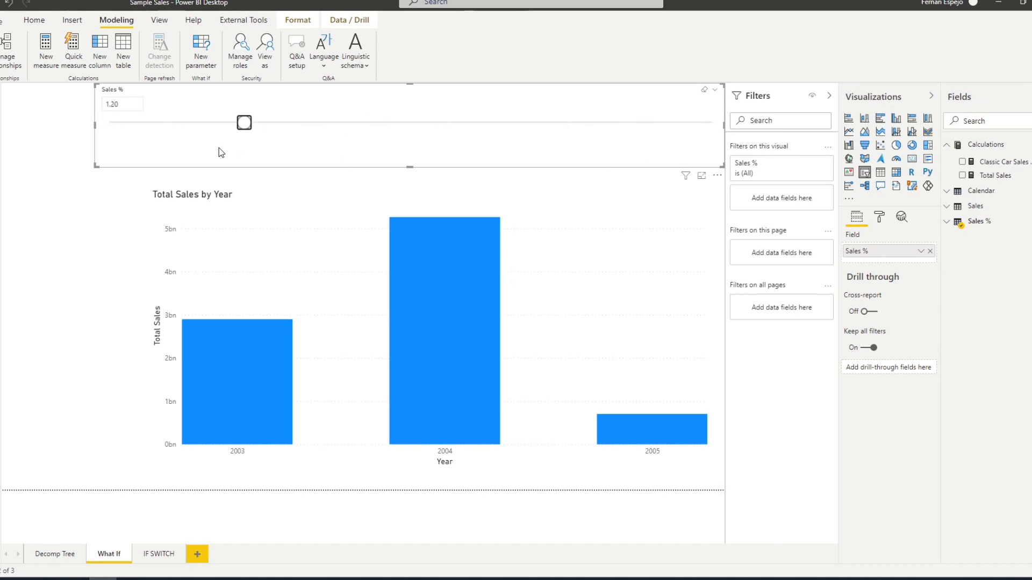
{"action": "left_click_drag", "start_coordinate": [244, 123], "coordinate": [176, 123]}
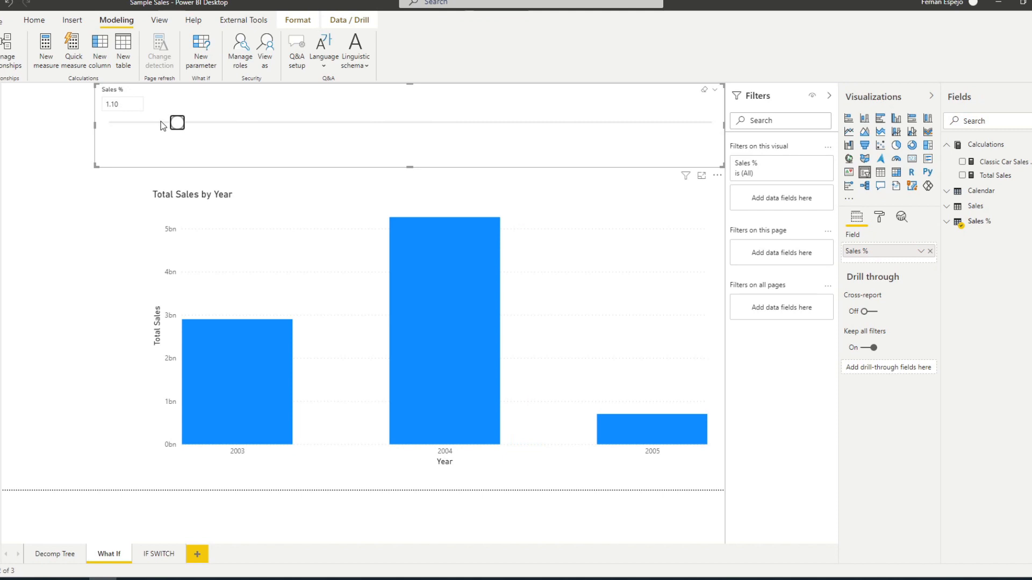
{"action": "left_click_drag", "start_coordinate": [176, 122], "coordinate": [245, 122]}
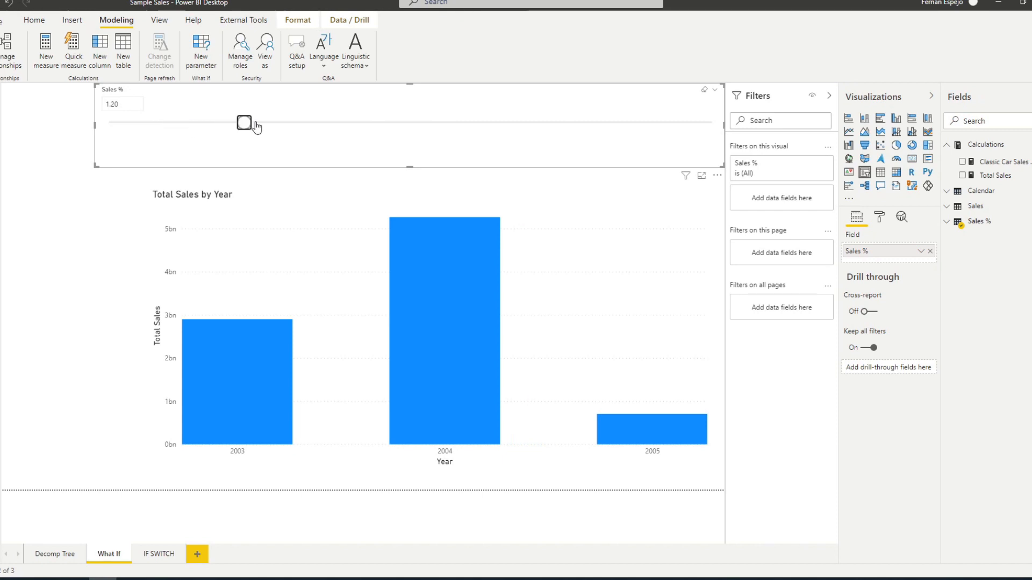
{"action": "left_click_drag", "start_coordinate": [245, 123], "coordinate": [377, 123]}
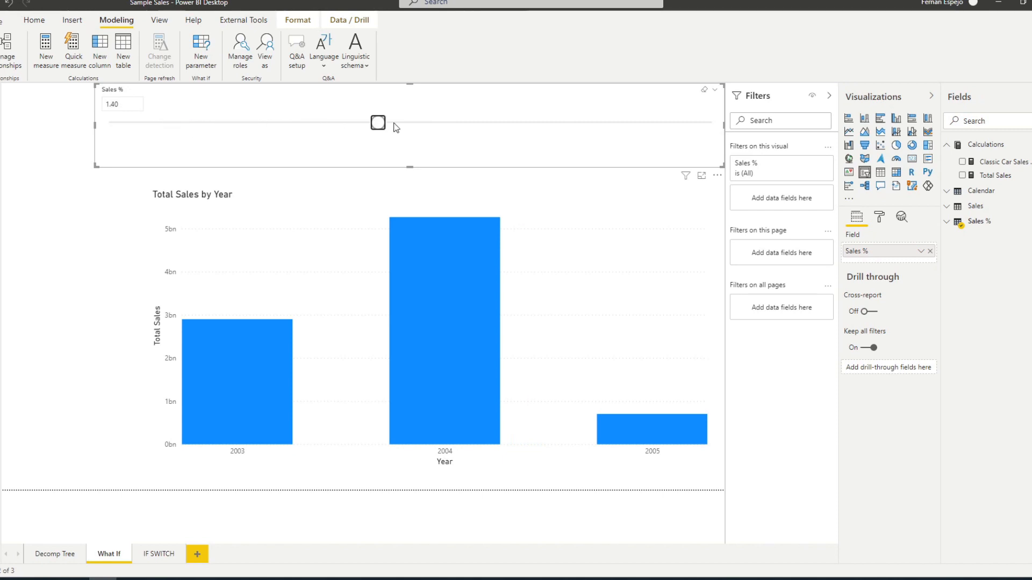
{"action": "left_click_drag", "start_coordinate": [378, 123], "coordinate": [109, 123]}
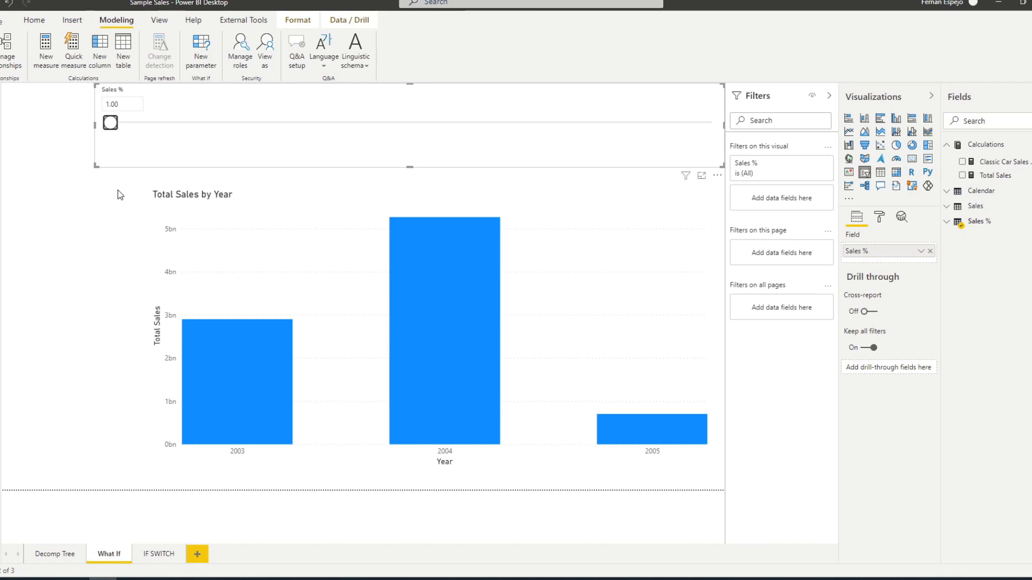
{"action": "mouse_move", "coordinate": [946, 240]}
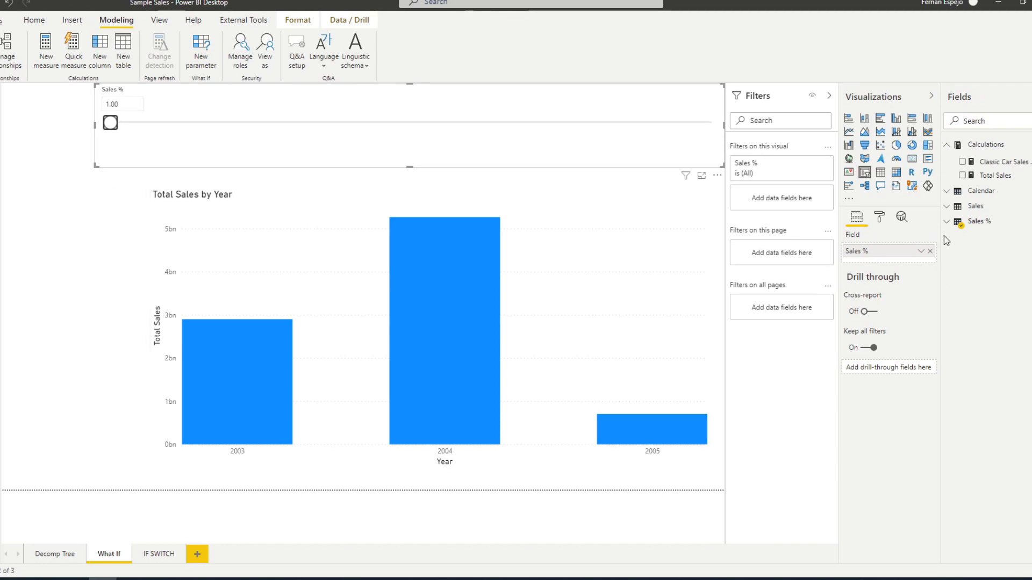
{"action": "mouse_move", "coordinate": [974, 221]}
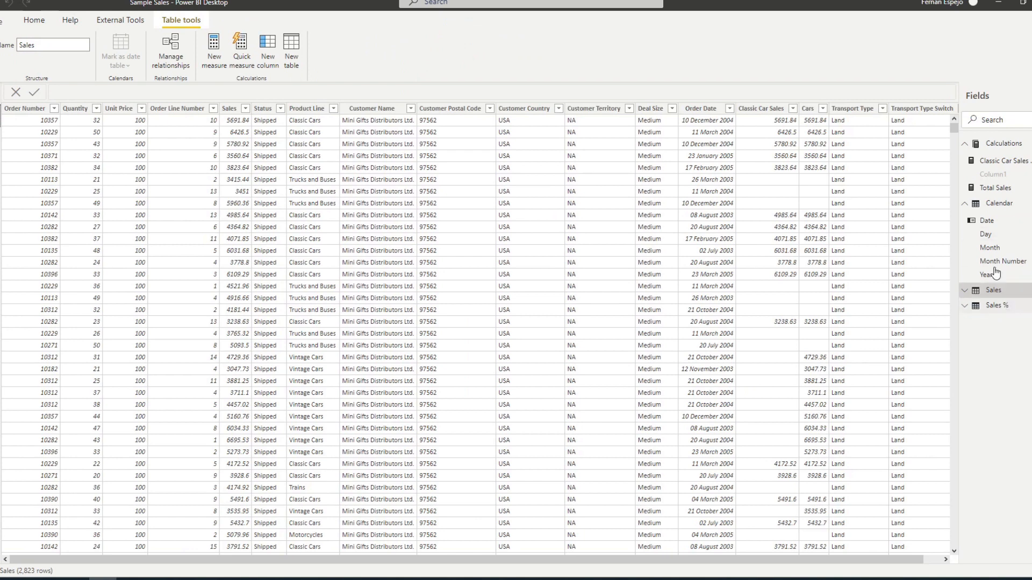
Step: Show the Sales % table rows generated by GENERATESERIES(1, 2, 0.1)
{"action": "left_click", "coordinate": [995, 305]}
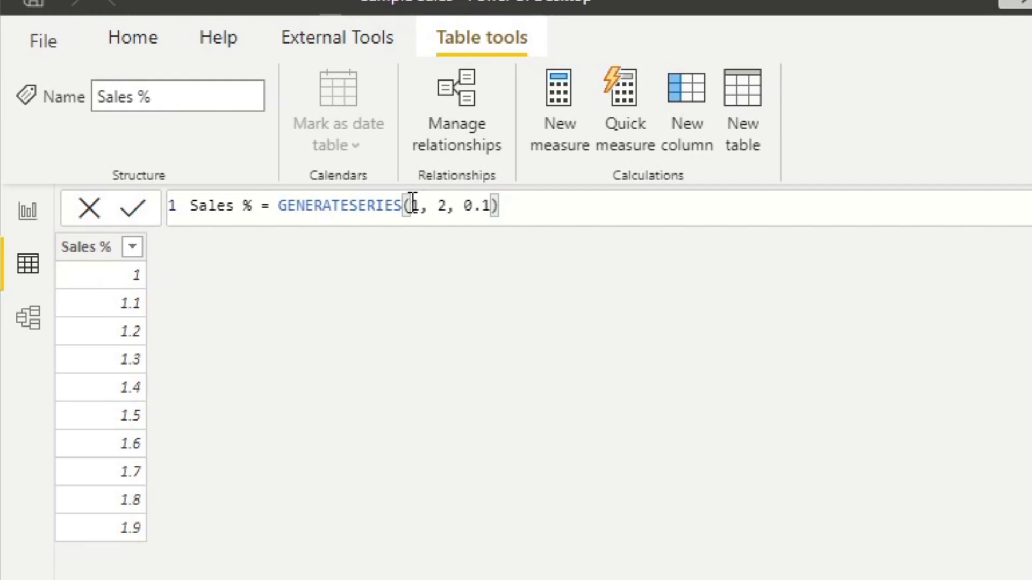
{"action": "mouse_move", "coordinate": [147, 566]}
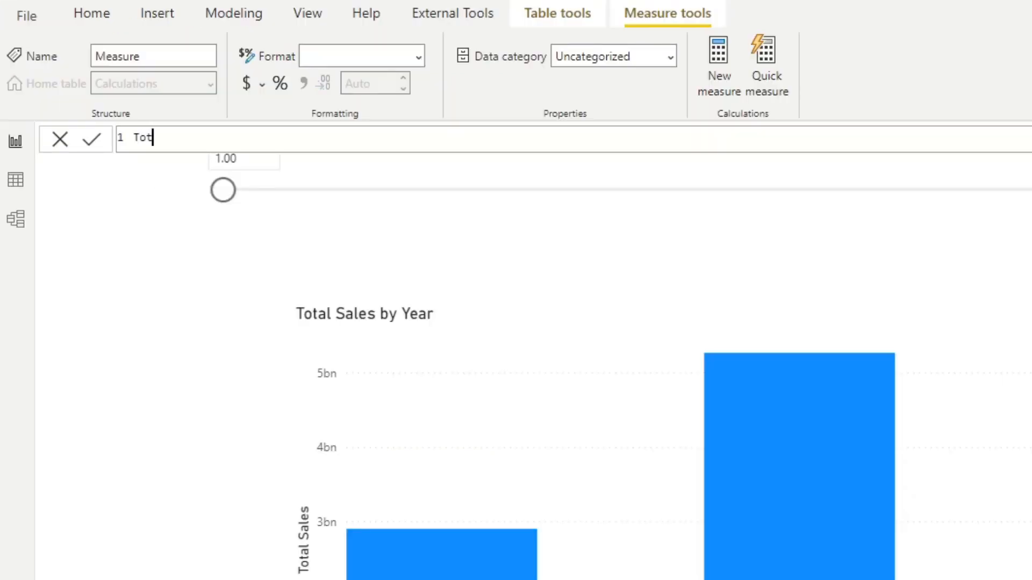
Step: Enter the measure Total Sales % = [Total Sales] * [Sales % Value]
{"action": "type", "text": "al Sales % ="}
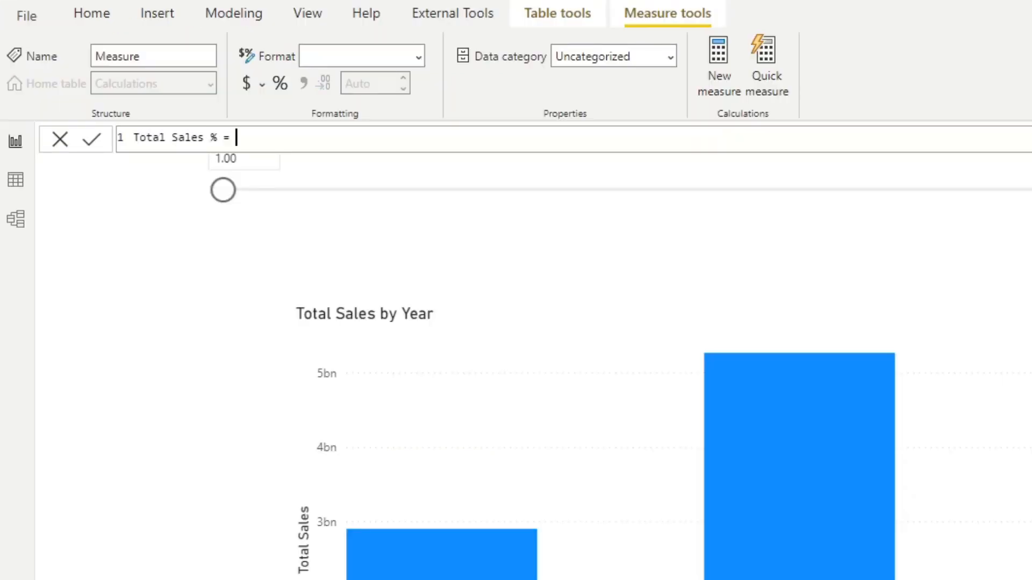
{"action": "type", "text": "[Total Sales] *"}
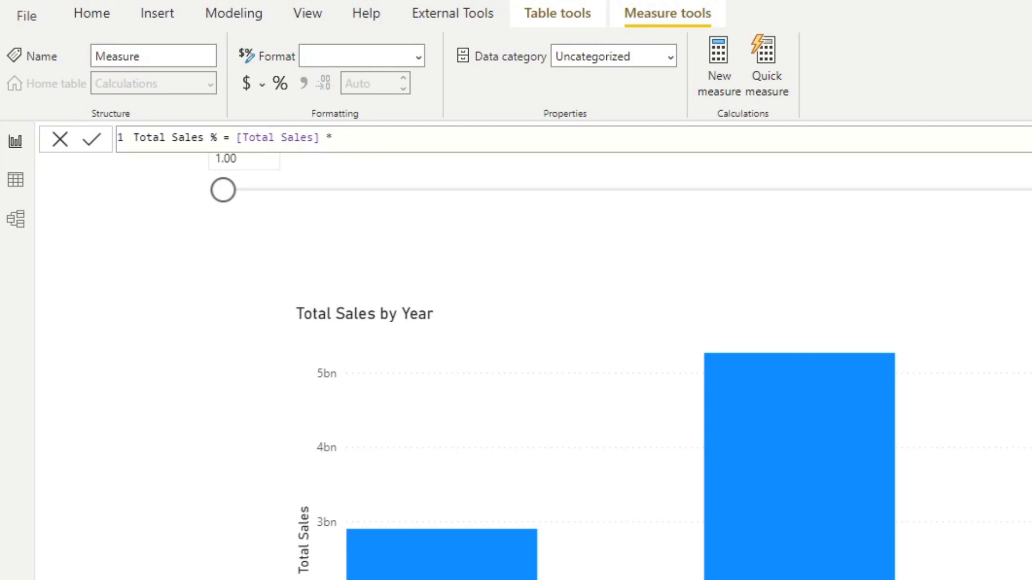
{"action": "type", "text": "value]"}
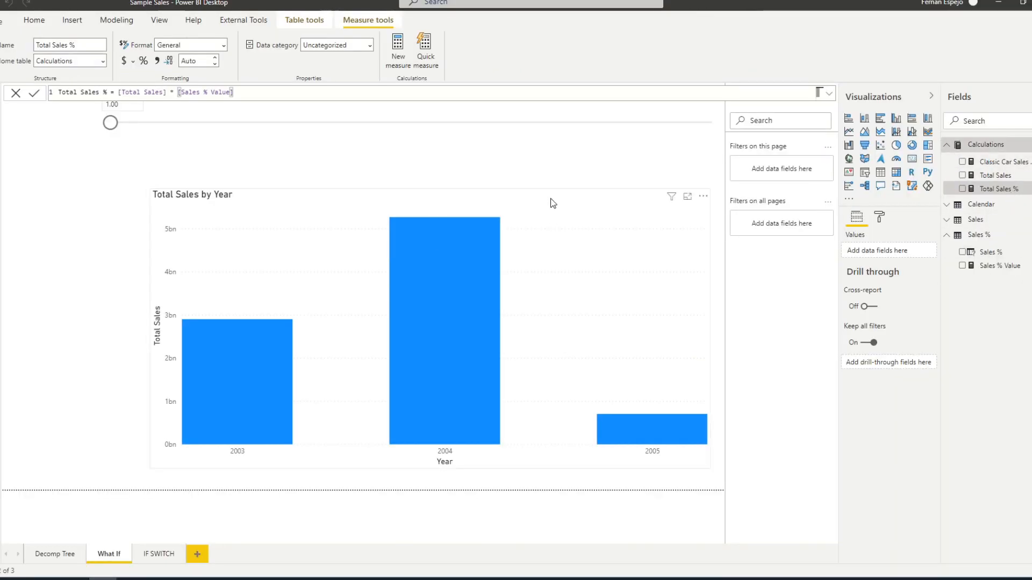
Step: Add Total Sales % to the year chart and raise Sales % to 1.10
{"action": "left_click", "coordinate": [427, 328]}
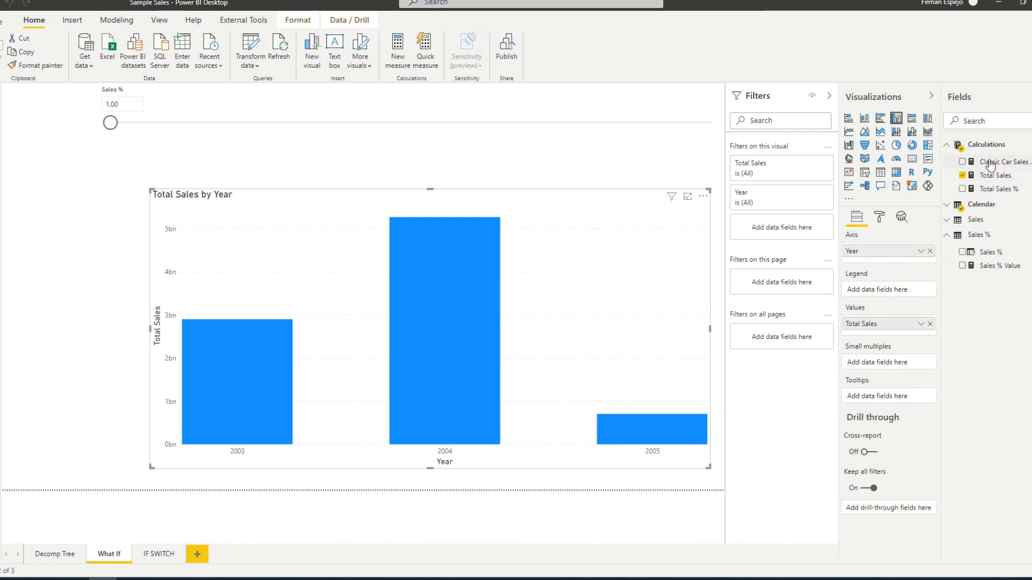
{"action": "mouse_move", "coordinate": [903, 228]}
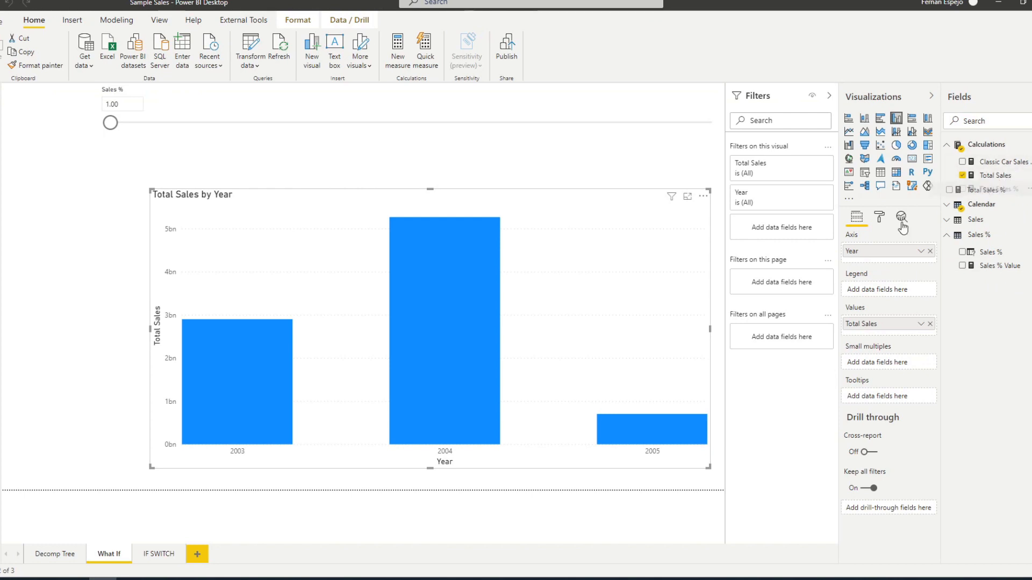
{"action": "left_click", "coordinate": [963, 188]}
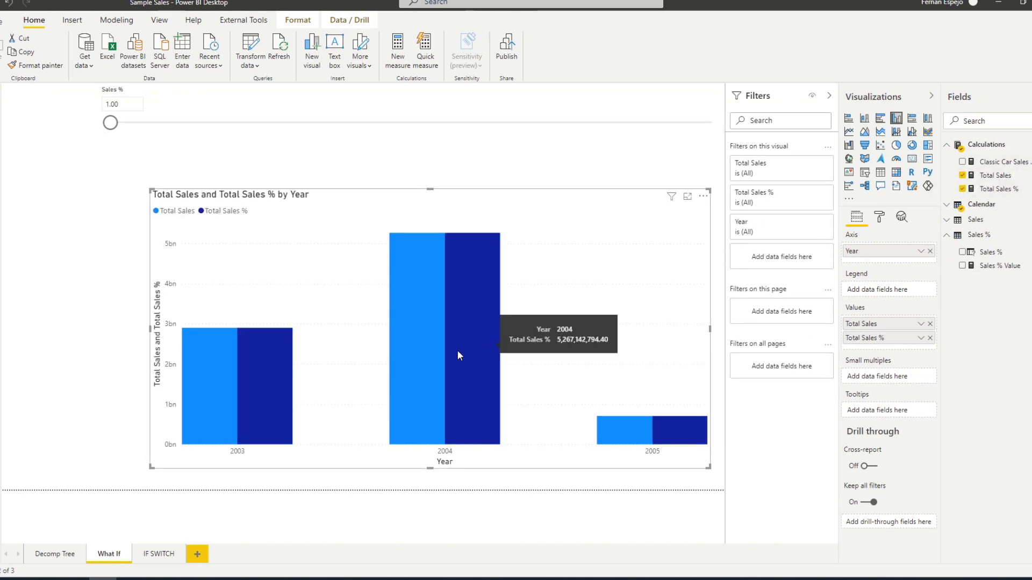
{"action": "mouse_move", "coordinate": [126, 296]}
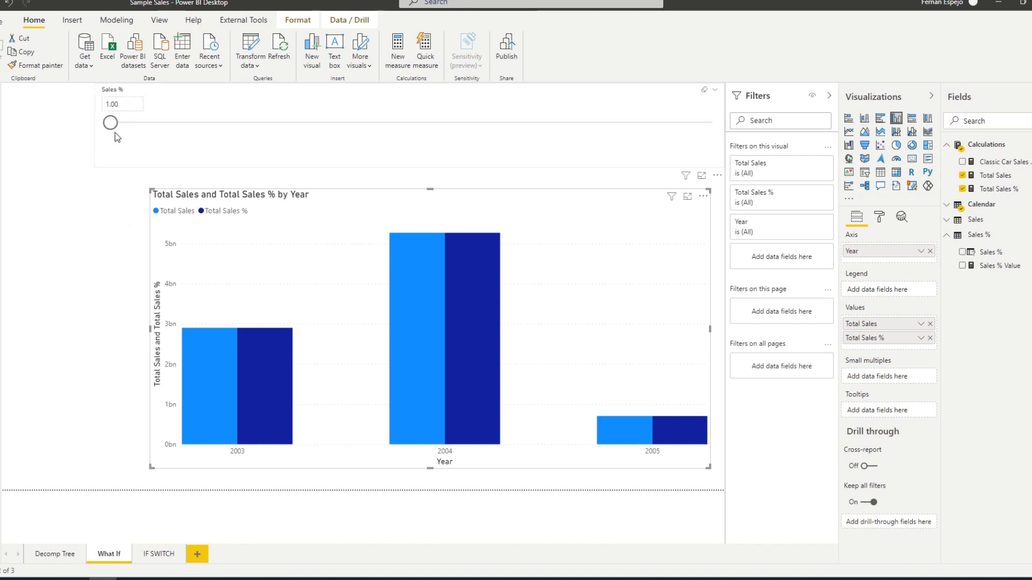
{"action": "left_click_drag", "start_coordinate": [111, 122], "coordinate": [176, 122]}
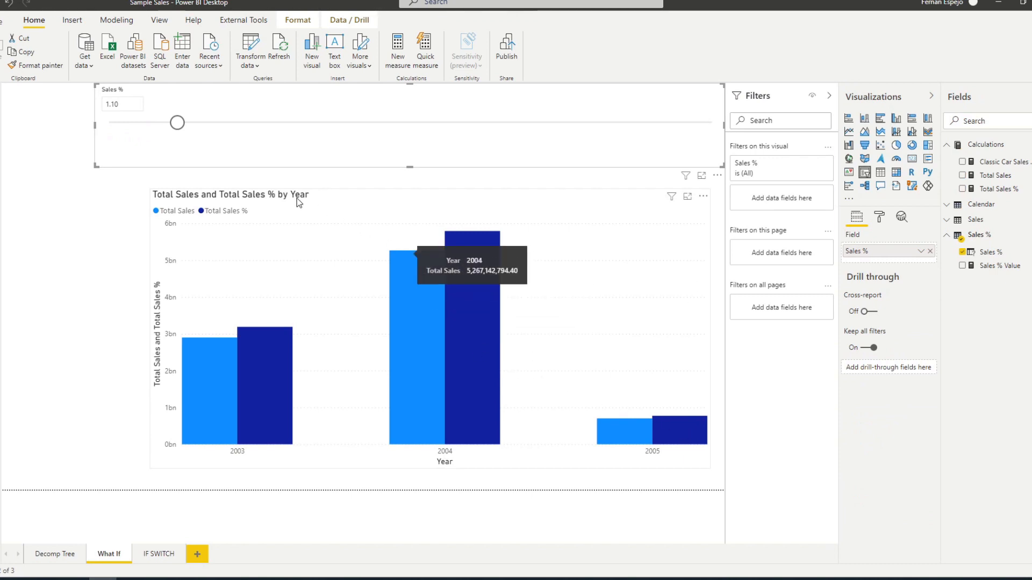
{"action": "mouse_move", "coordinate": [66, 241]}
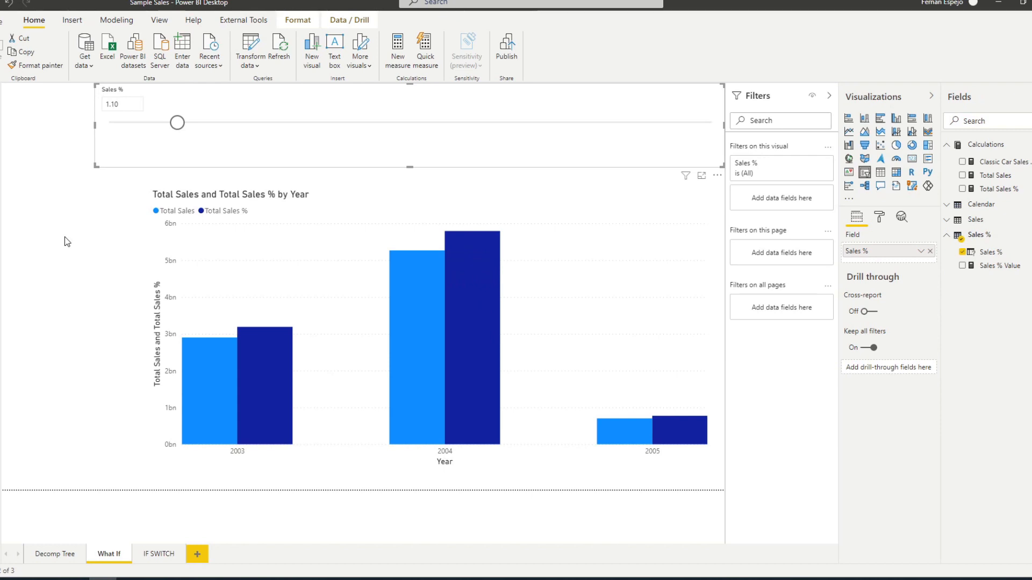
{"action": "mouse_move", "coordinate": [334, 168]}
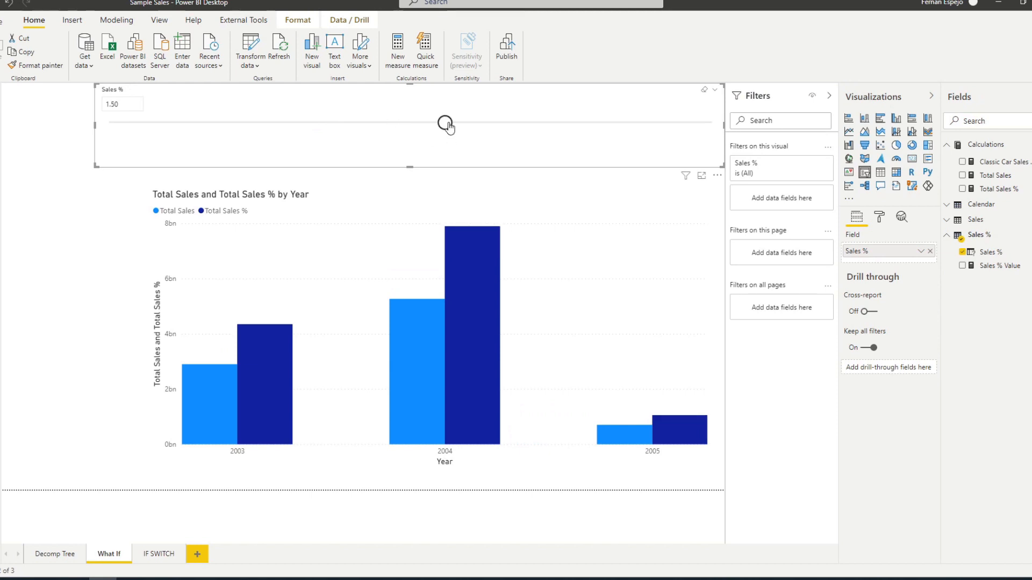
{"action": "mouse_move", "coordinate": [445, 127]}
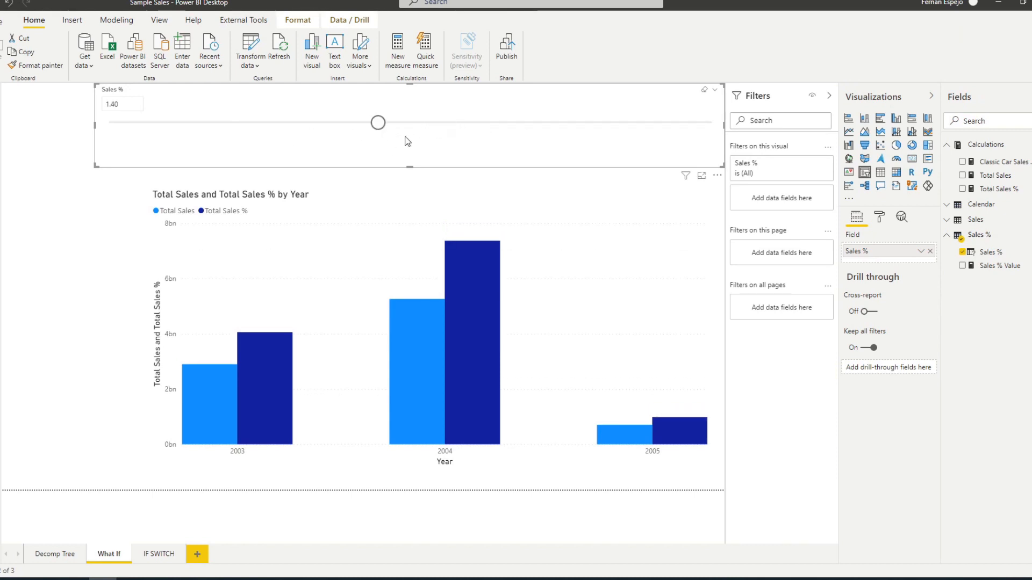
{"action": "mouse_move", "coordinate": [975, 284]}
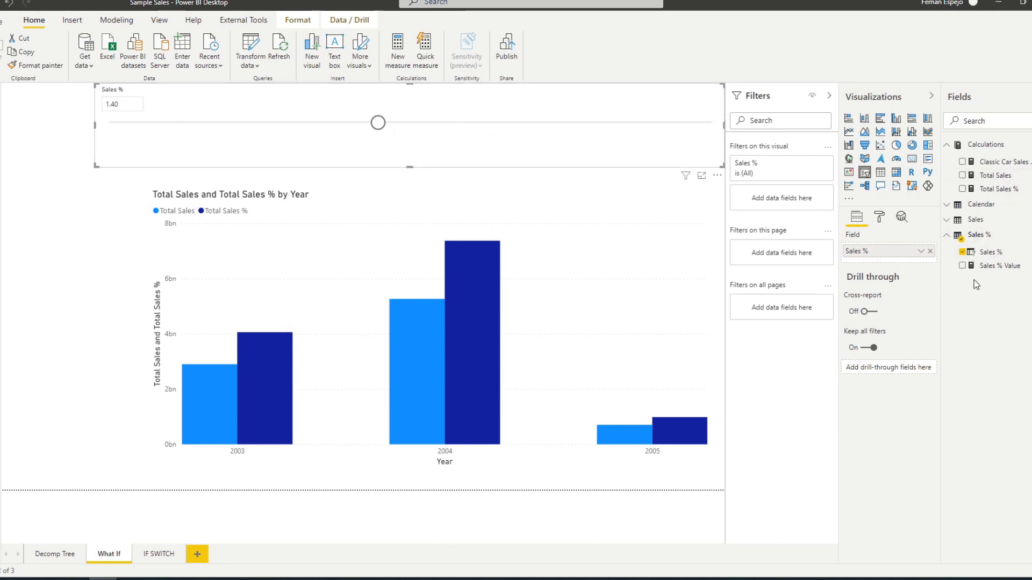
{"action": "mouse_move", "coordinate": [918, 237]}
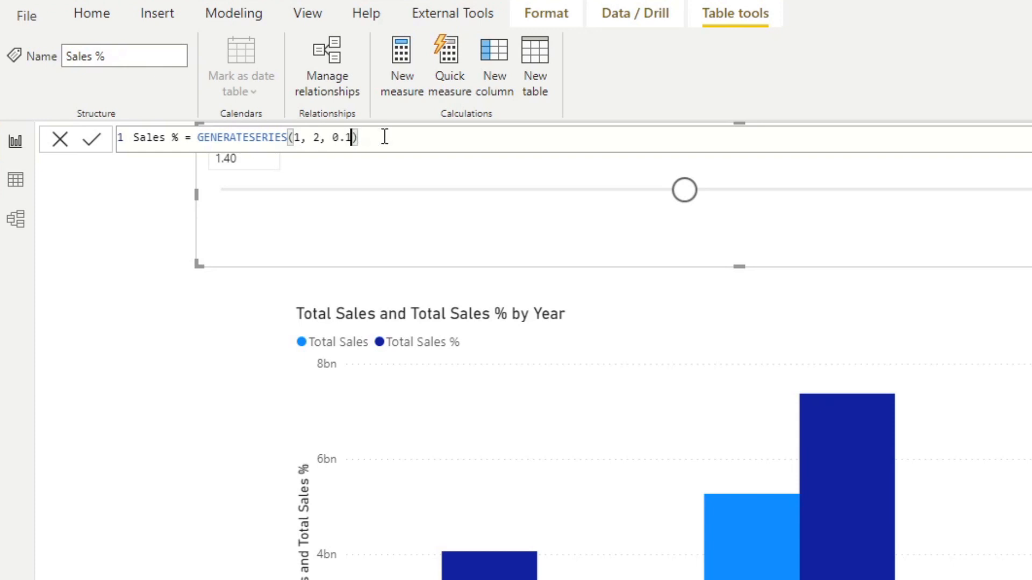
{"action": "mouse_move", "coordinate": [432, 136]}
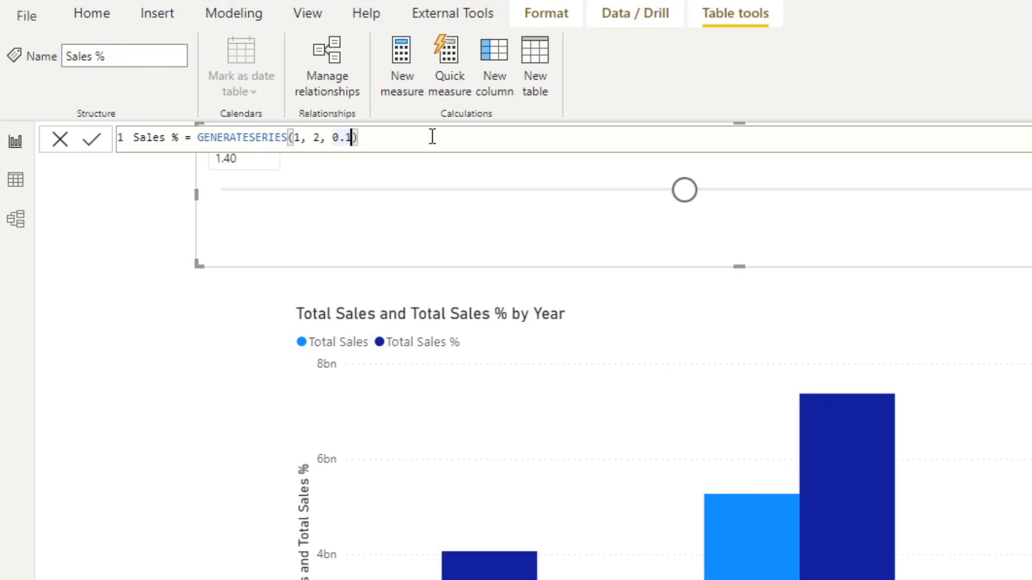
Step: Change the GENERATESERIES increment from 0.1 to 0.01
{"action": "type", "text": "0"}
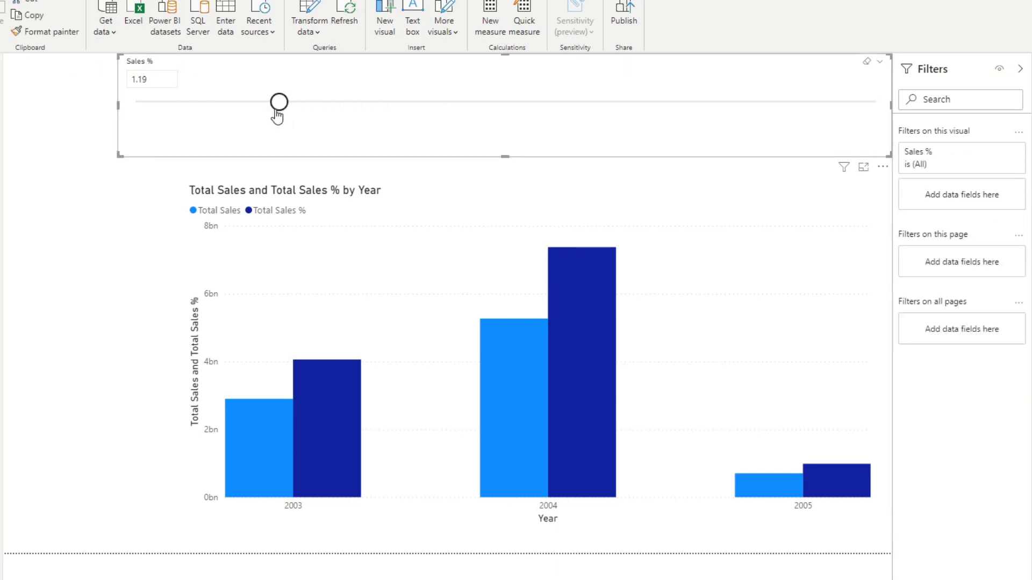
Step: Drag the Sales % slicer from 1.19 to 1.34
{"action": "left_click_drag", "start_coordinate": [278, 106], "coordinate": [391, 105]}
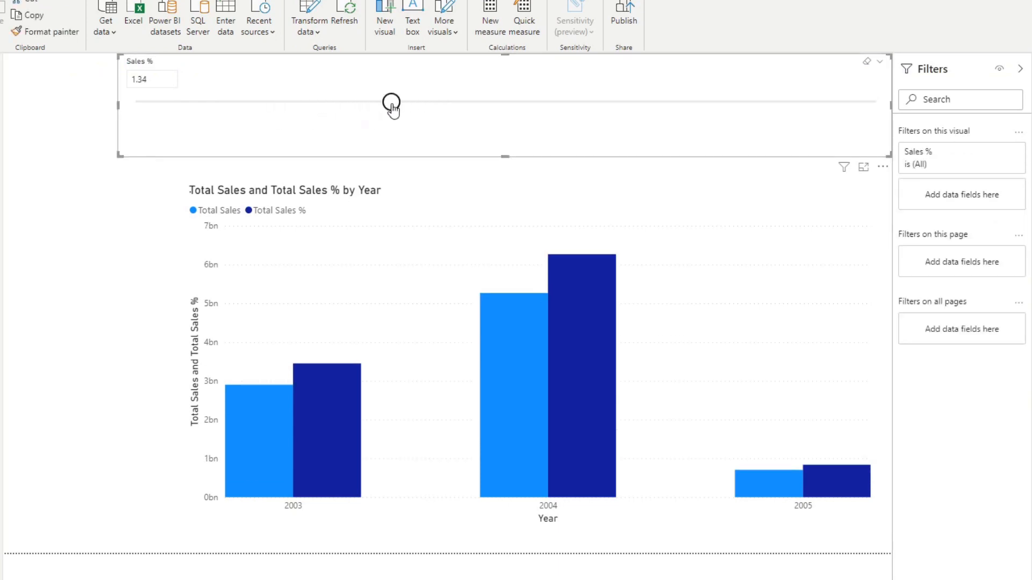